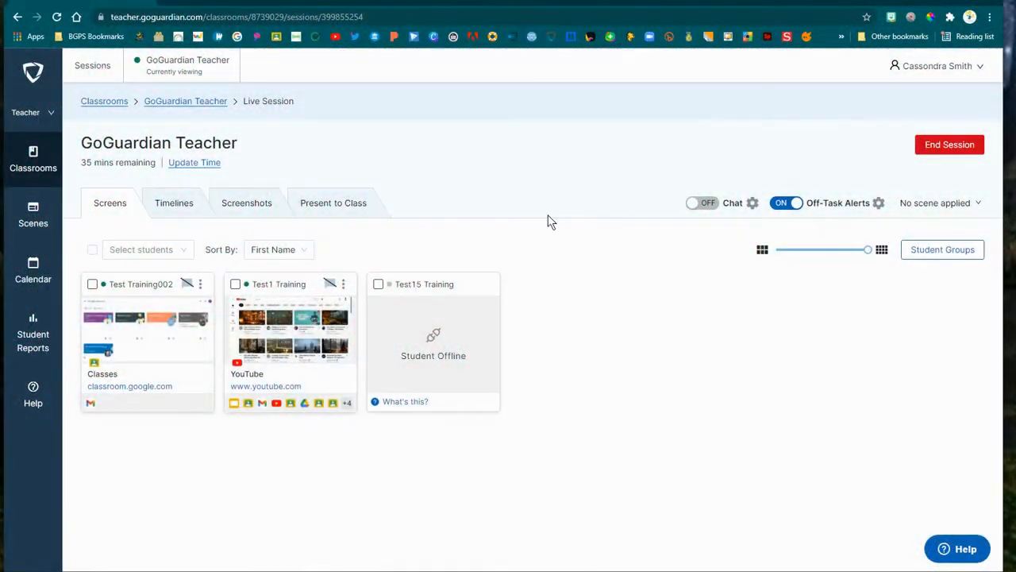
mouse_move(289, 135)
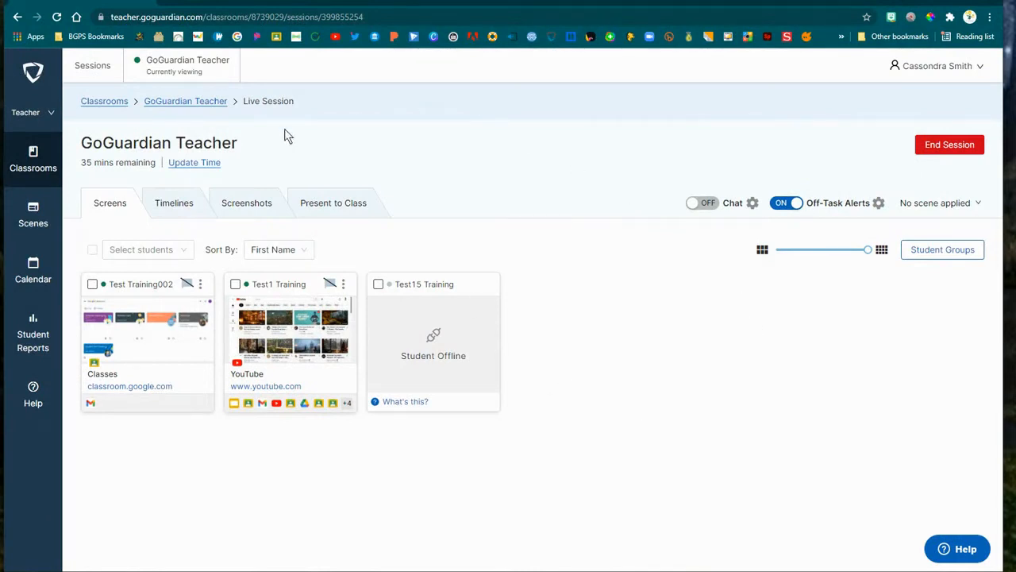
mouse_move(584, 476)
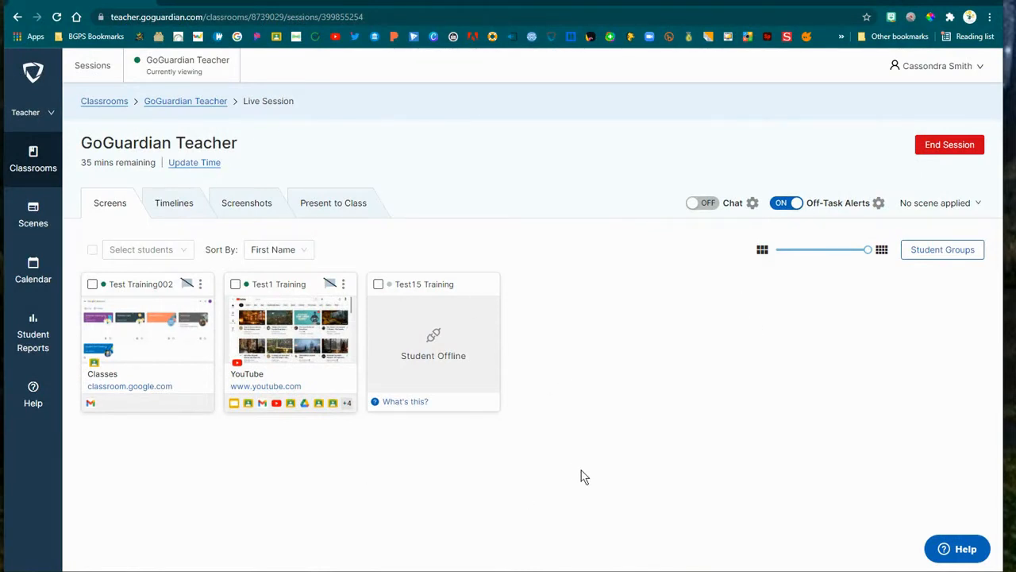
mouse_move(805, 369)
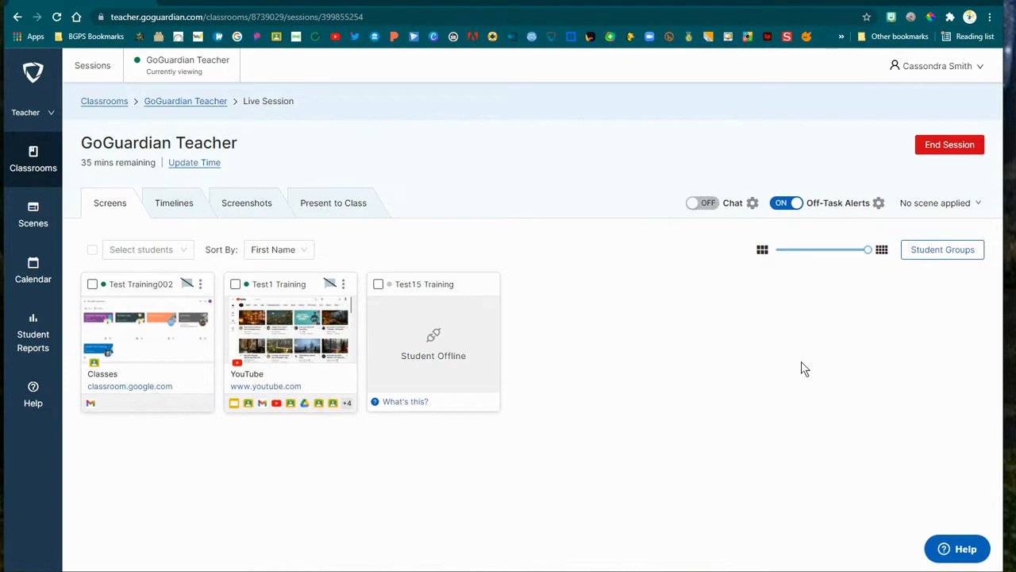
mouse_move(801, 363)
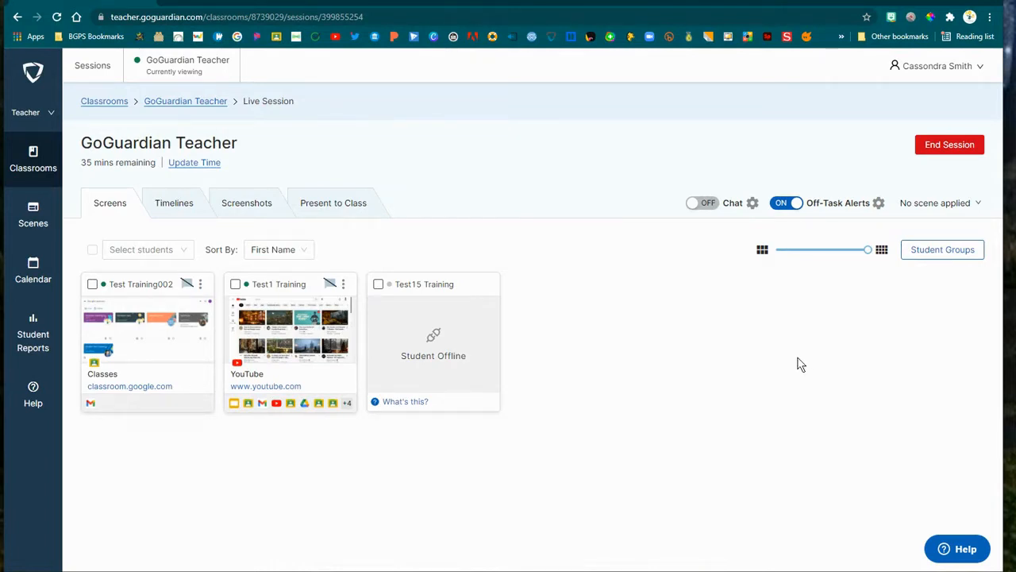
mouse_move(804, 362)
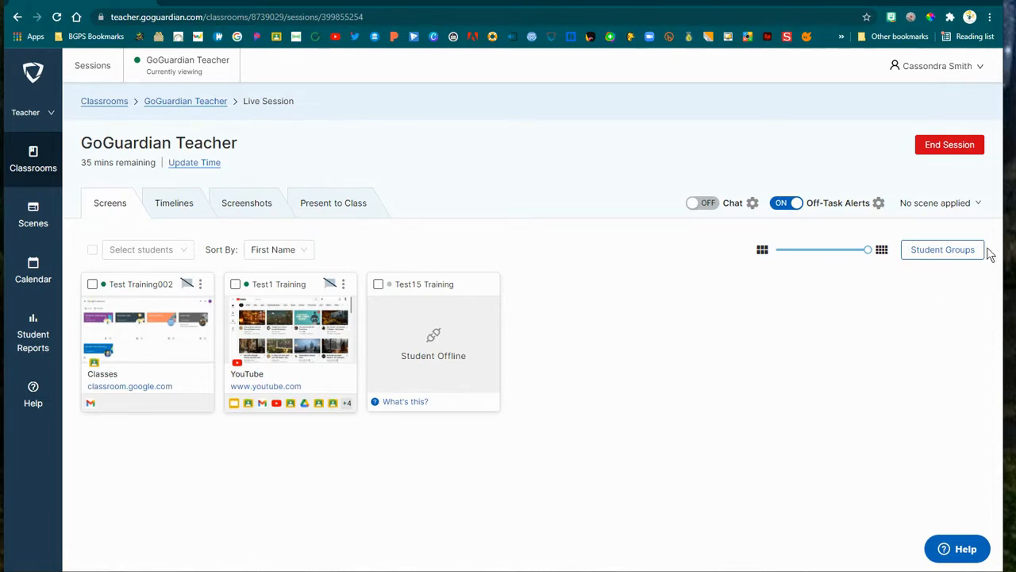
mouse_move(912, 228)
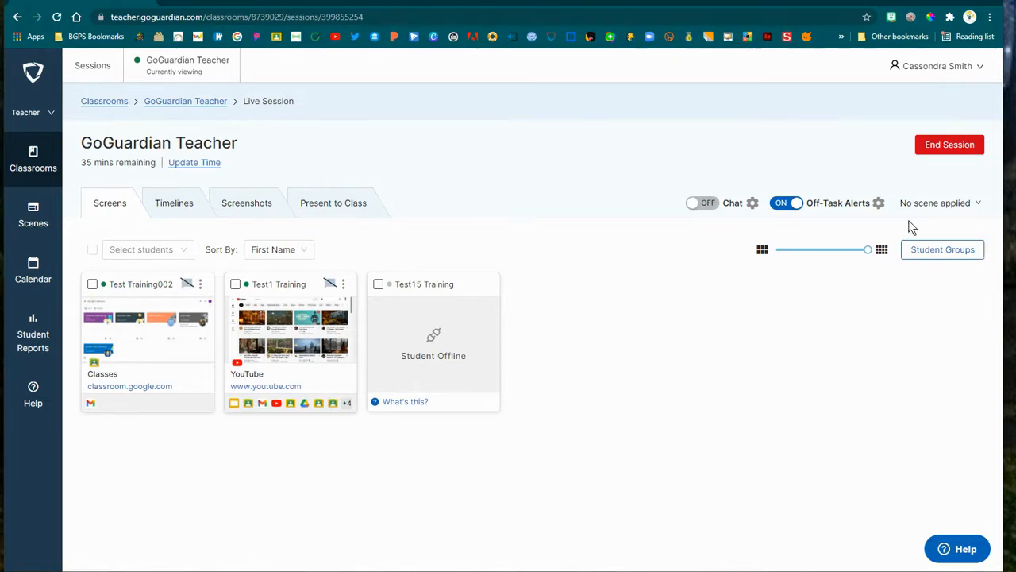
mouse_move(933, 302)
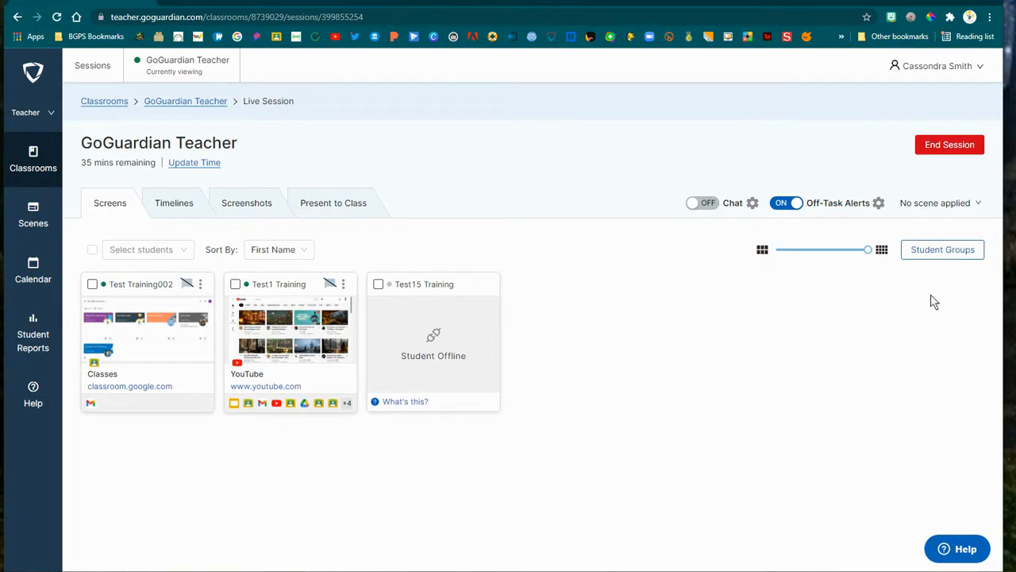
mouse_move(155, 283)
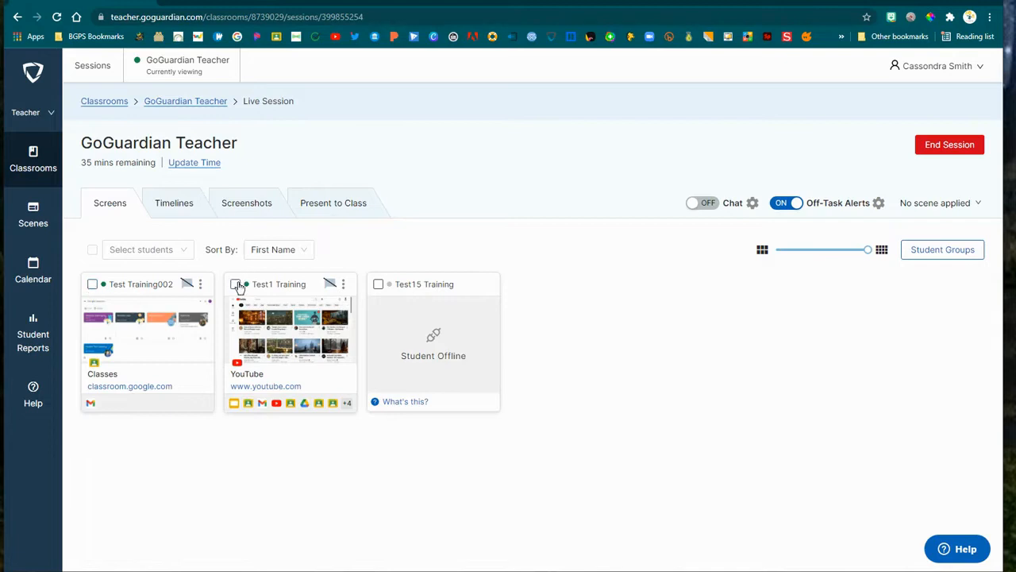
Step: Select Test1 Training and apply the No YouTube scene to that student
click(235, 282)
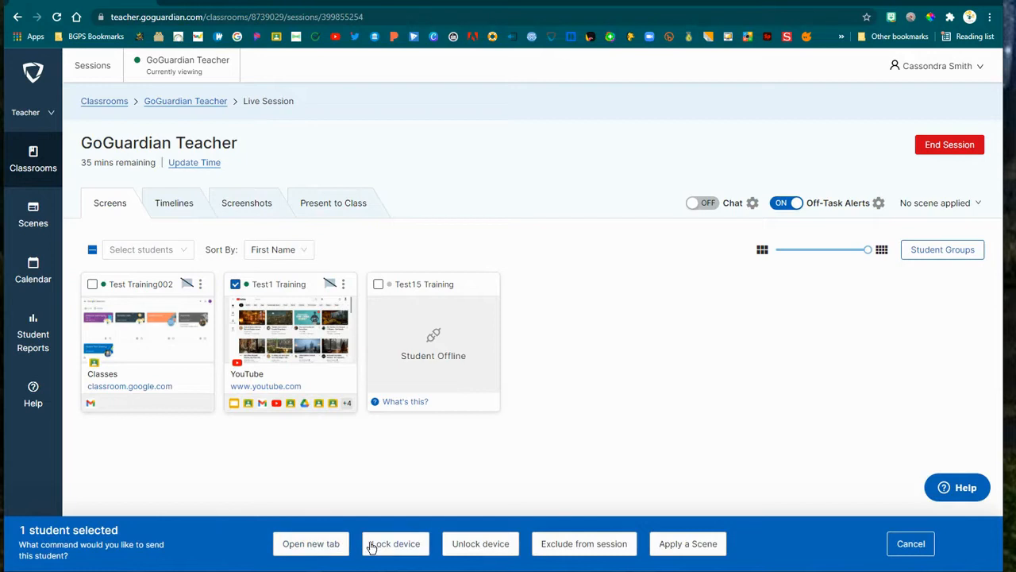
mouse_move(688, 543)
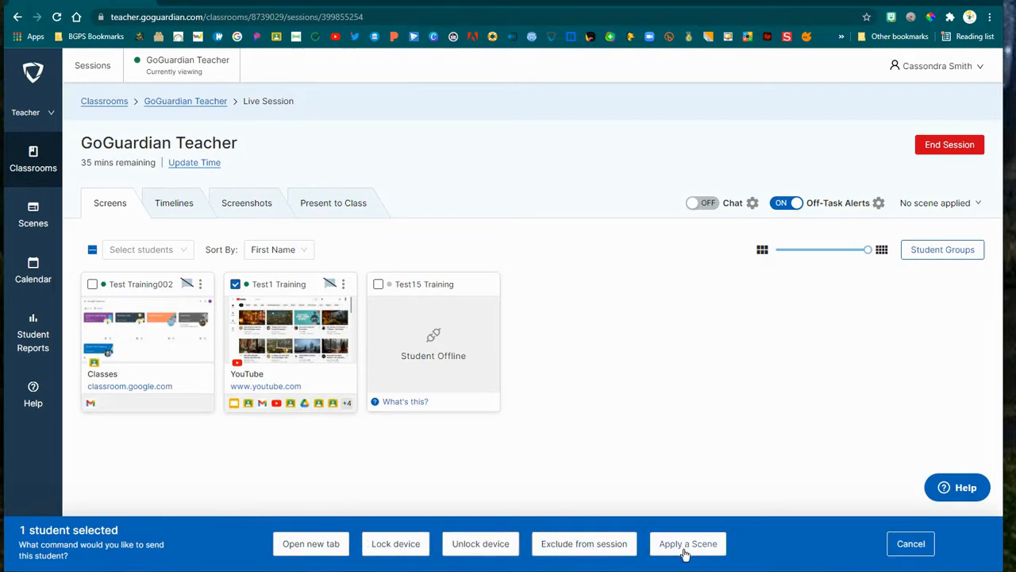
click(688, 543)
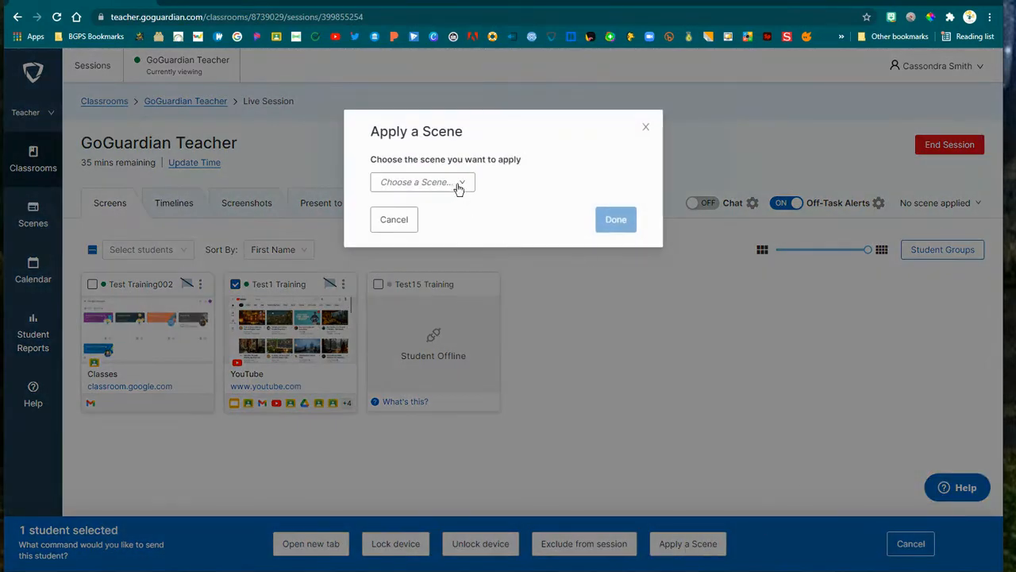
click(422, 181)
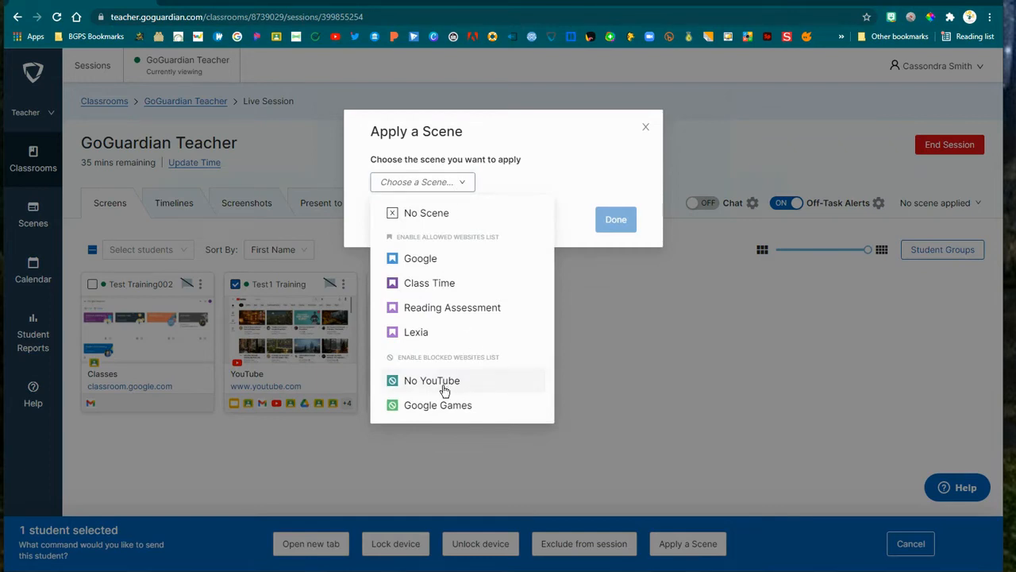
click(432, 381)
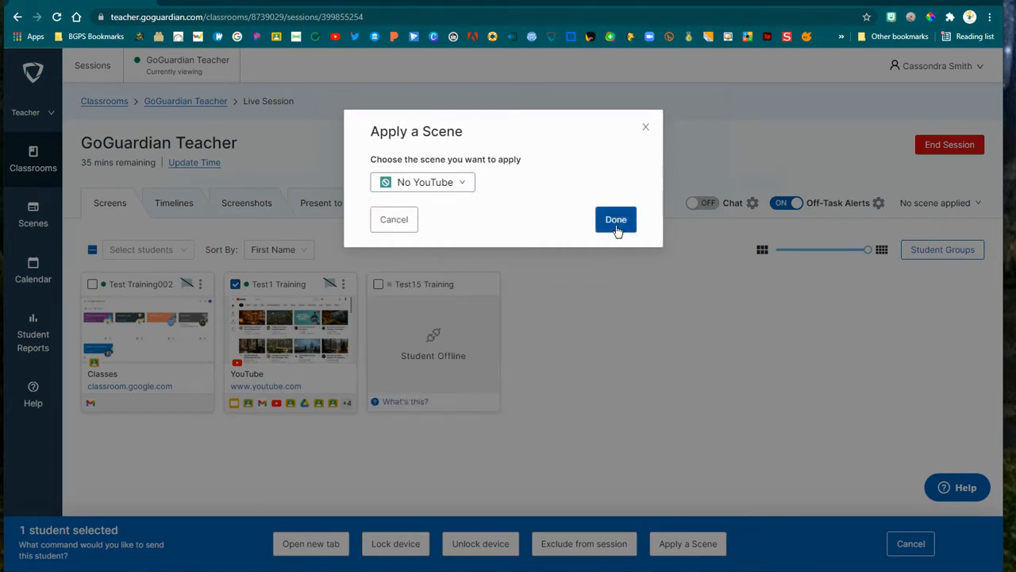
click(617, 219)
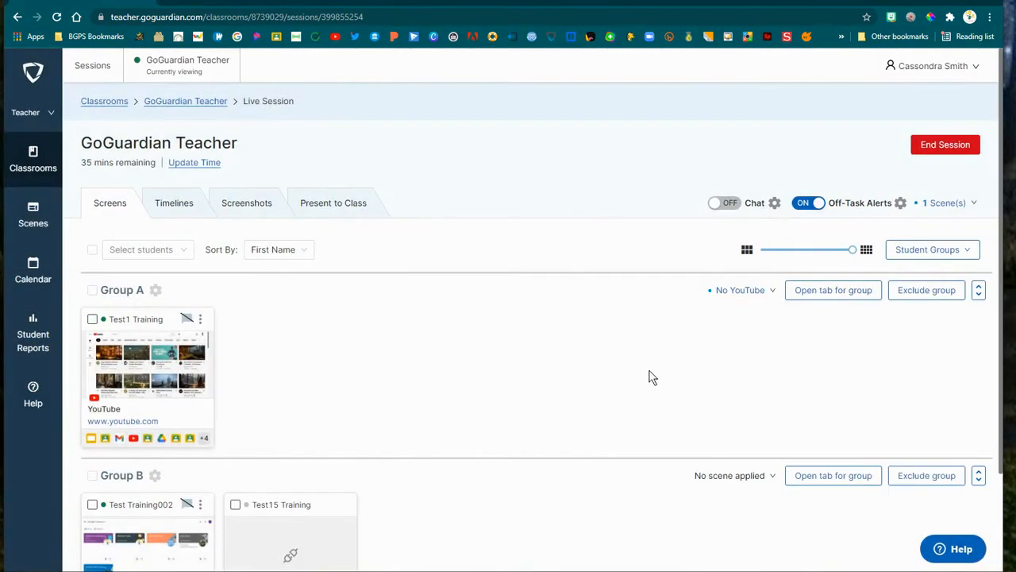
scroll(down, 3)
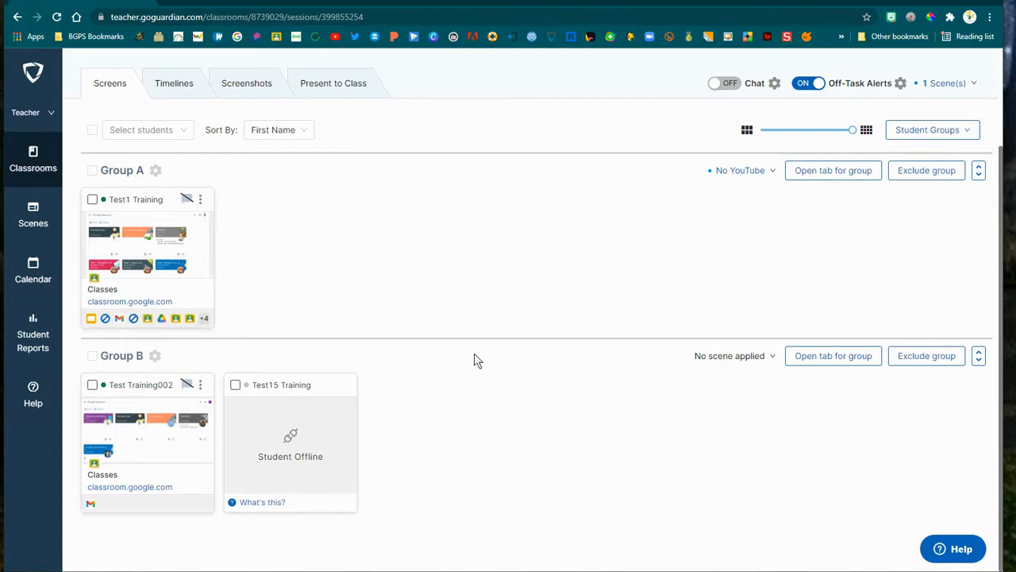
mouse_move(432, 281)
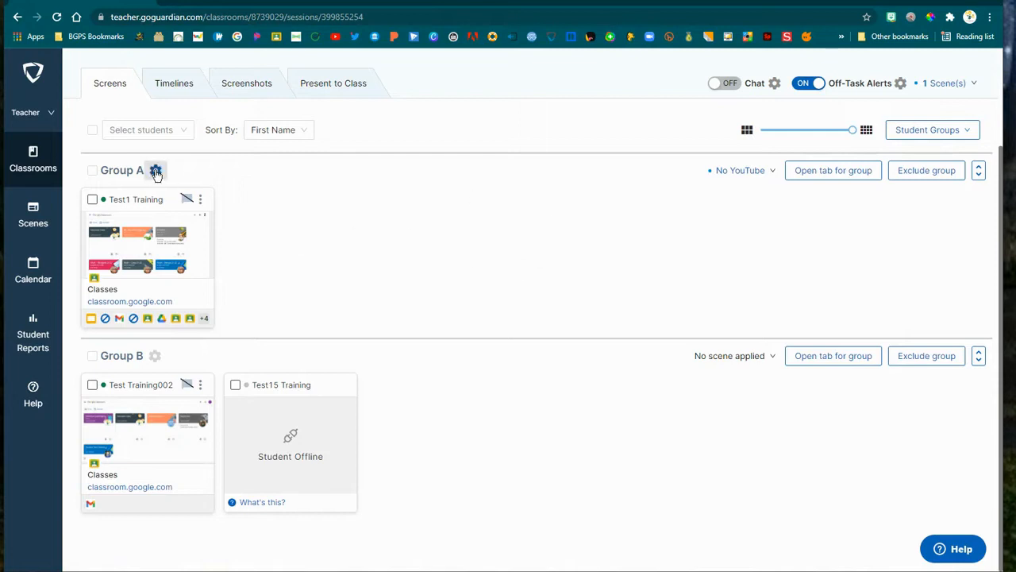
click(155, 170)
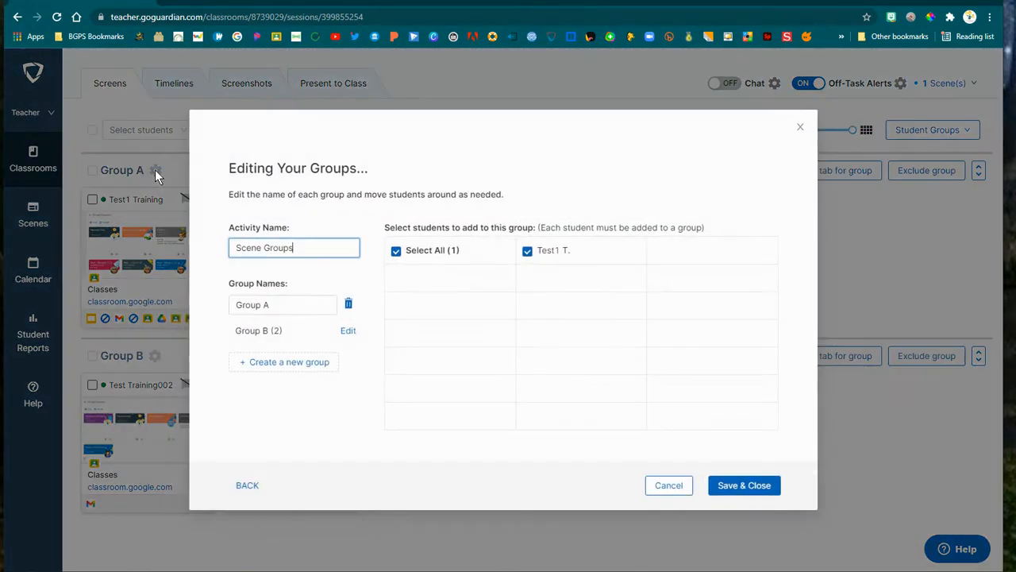
mouse_move(282, 462)
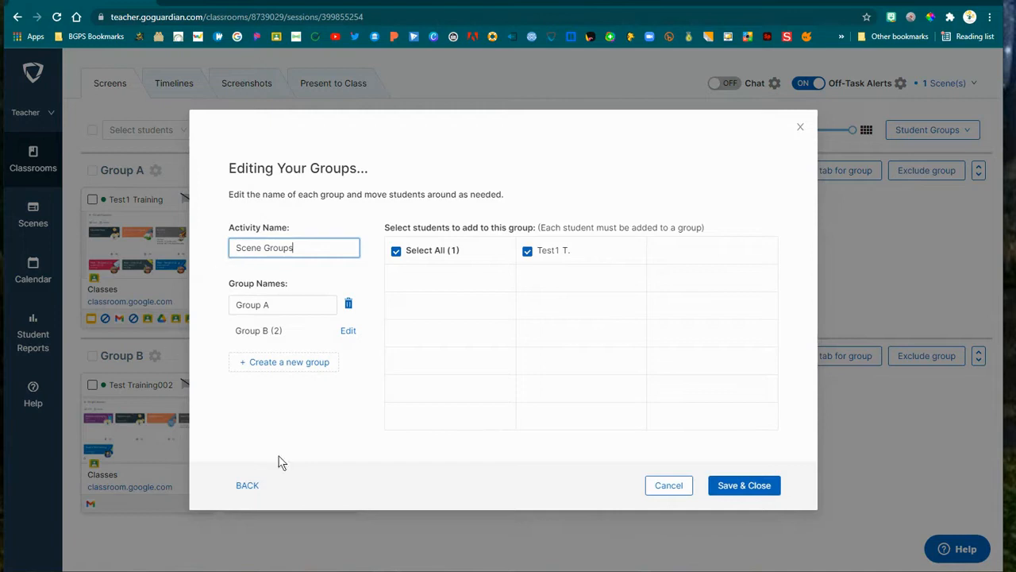
mouse_move(405, 481)
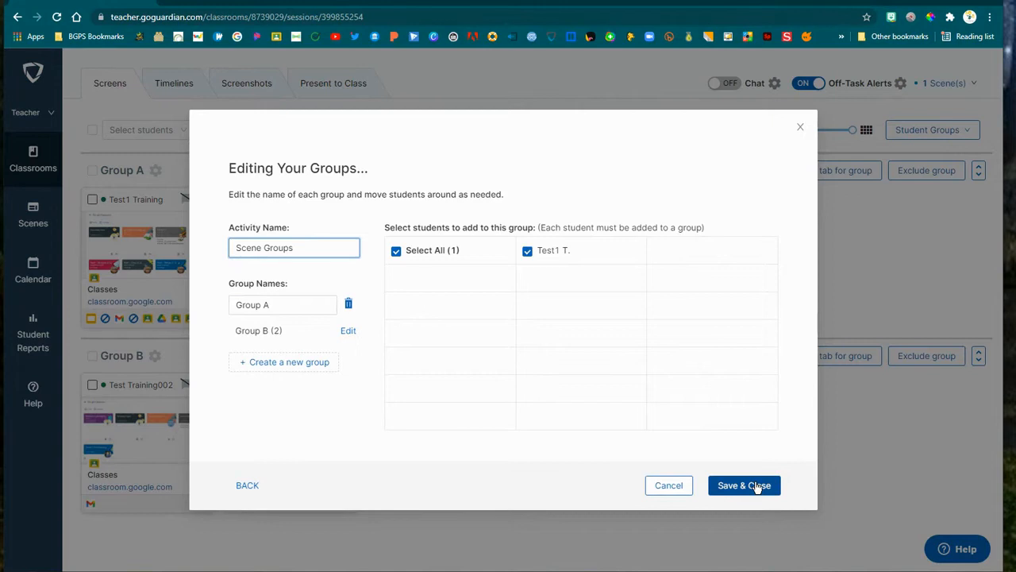
click(743, 486)
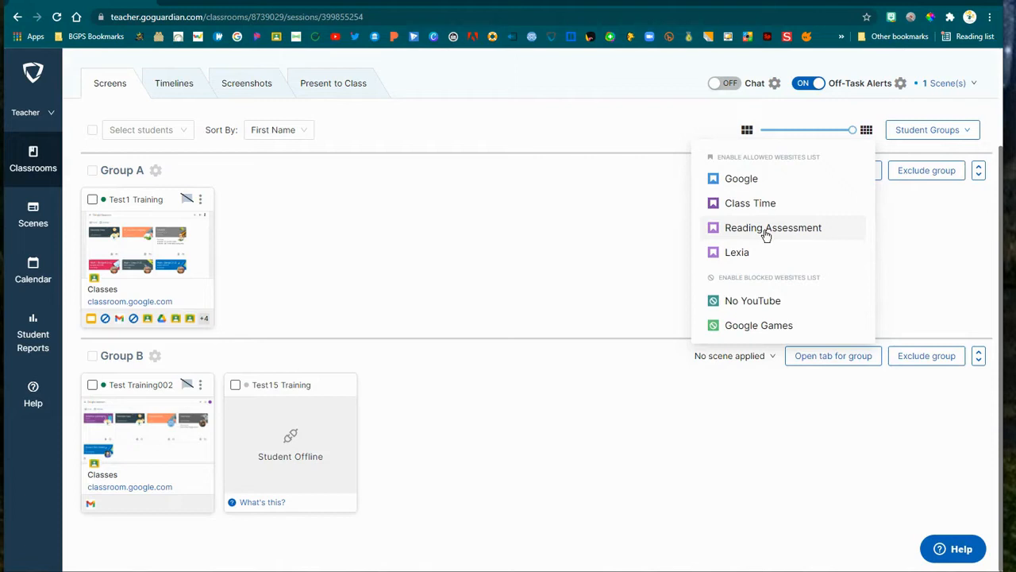
Step: Choose Reading Assessment as Group B's scene, making two scenes active
click(772, 228)
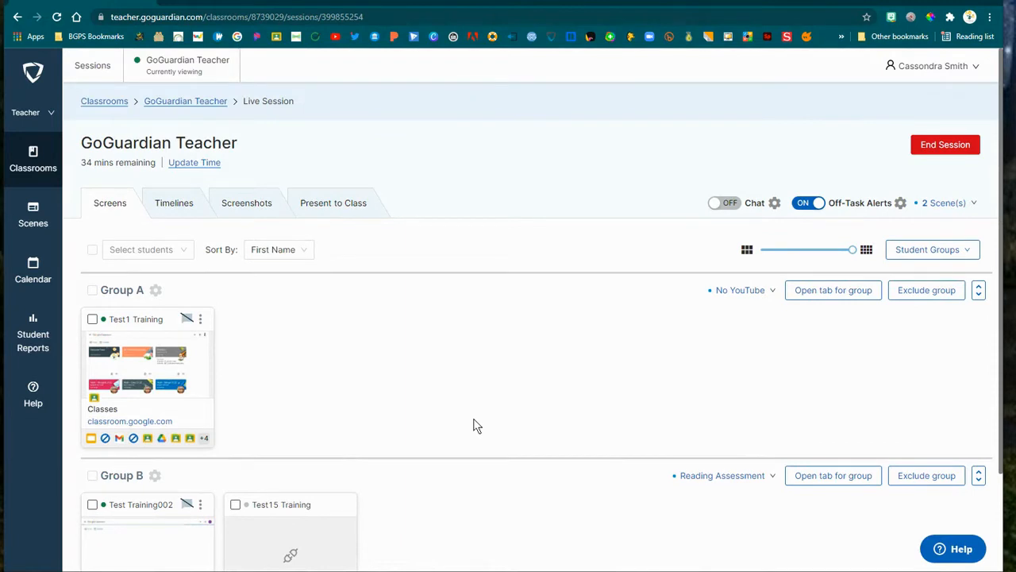
scroll(down, 3)
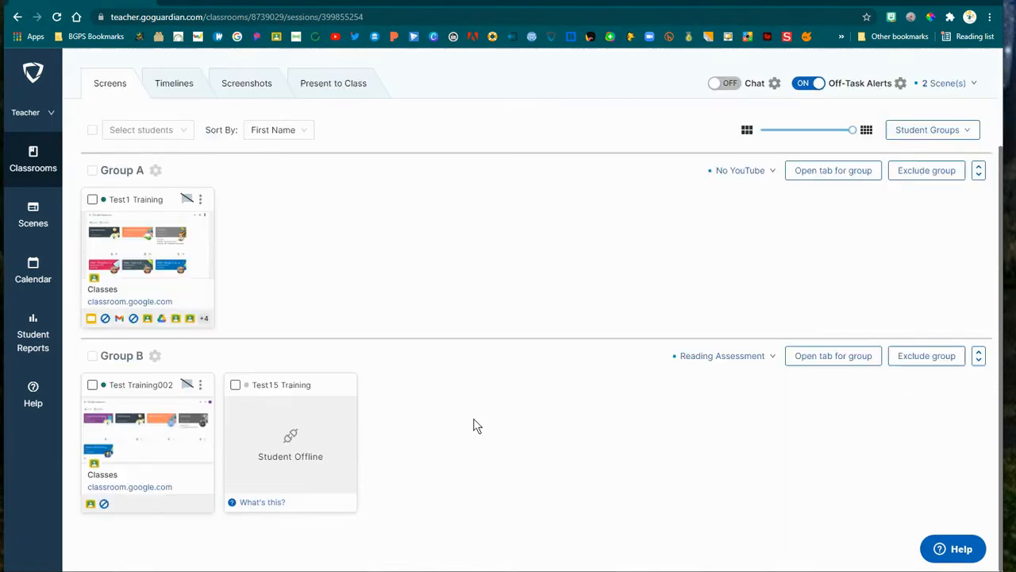
click(979, 170)
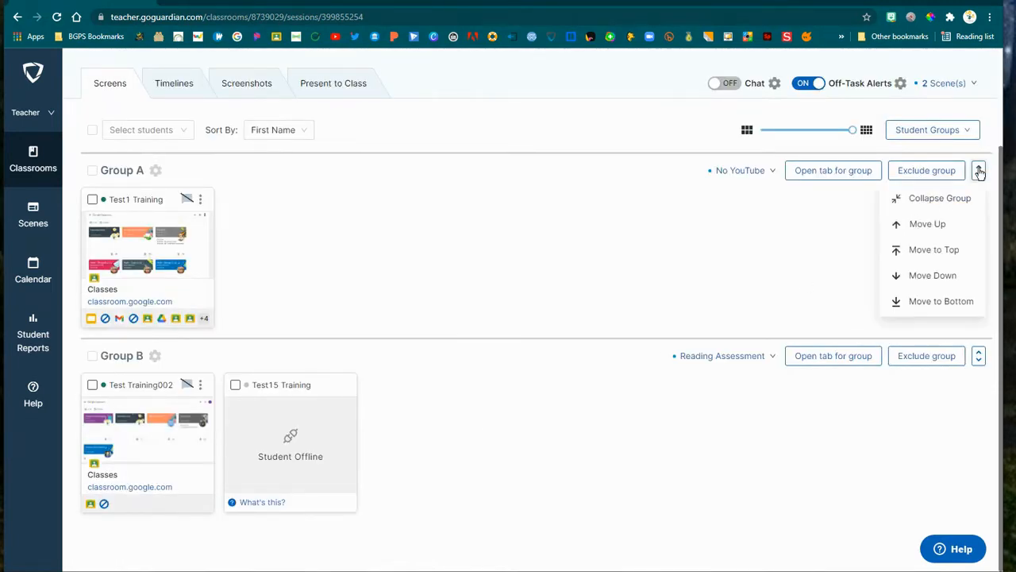
mouse_move(966, 200)
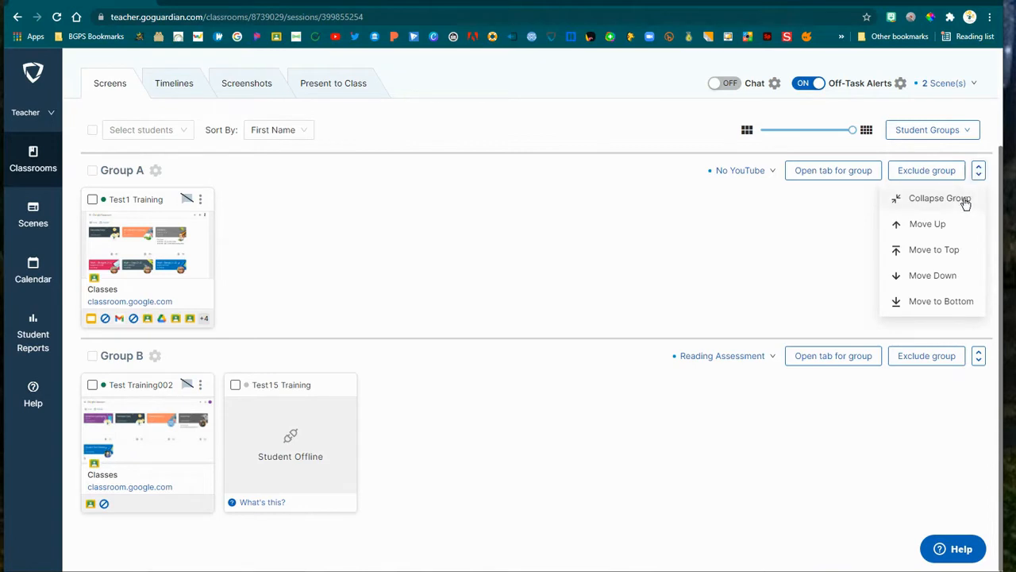
mouse_move(822, 282)
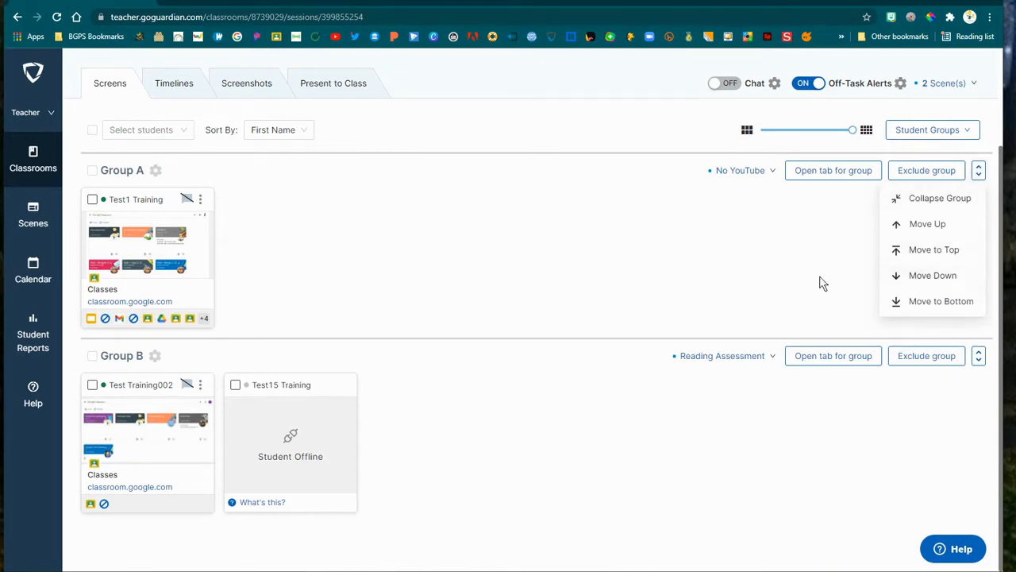
click(979, 170)
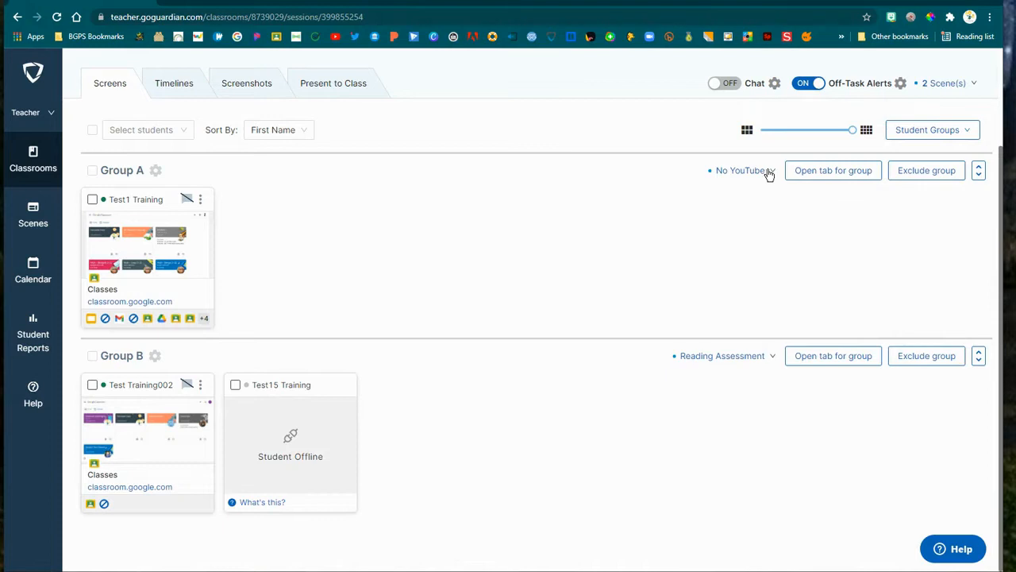
Step: Disable the scene for Group A, then for Group B, leaving neither with a scene
click(740, 170)
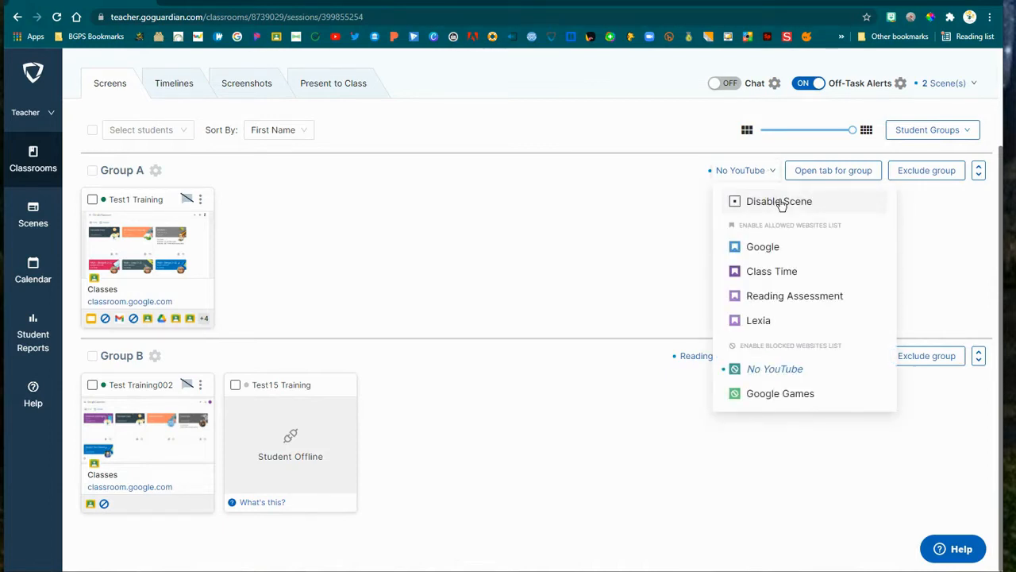
click(794, 296)
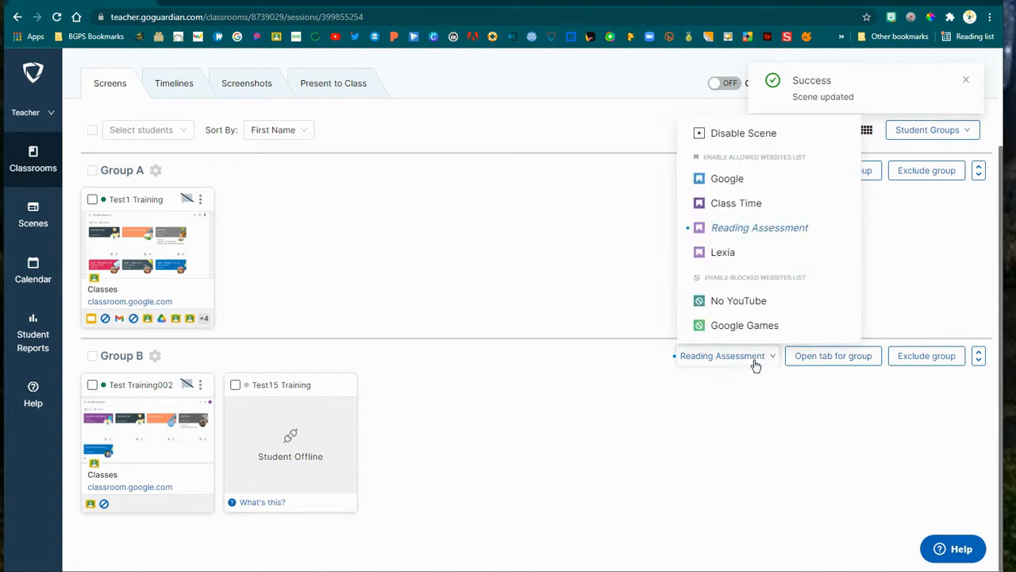
click(743, 133)
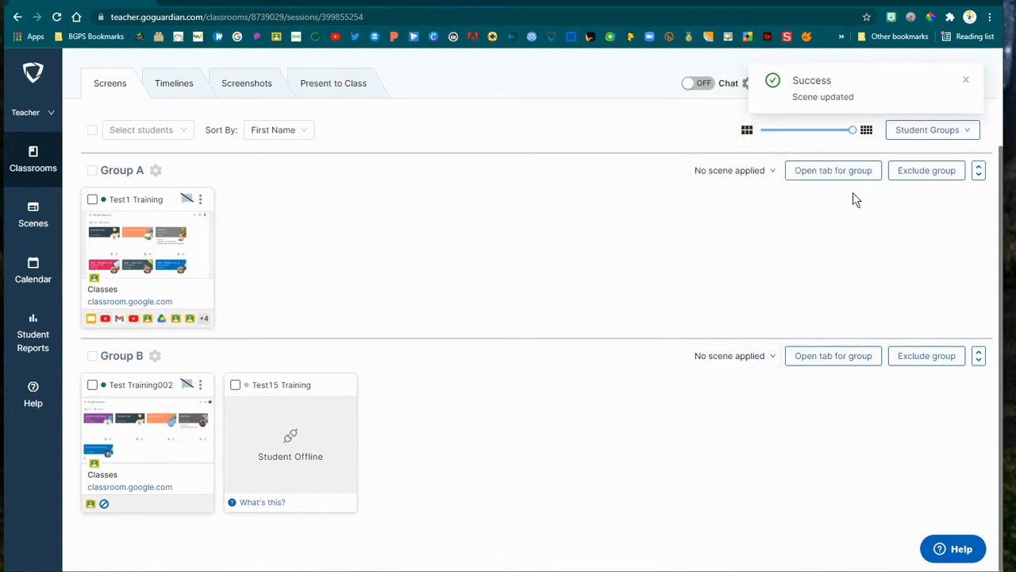
click(931, 130)
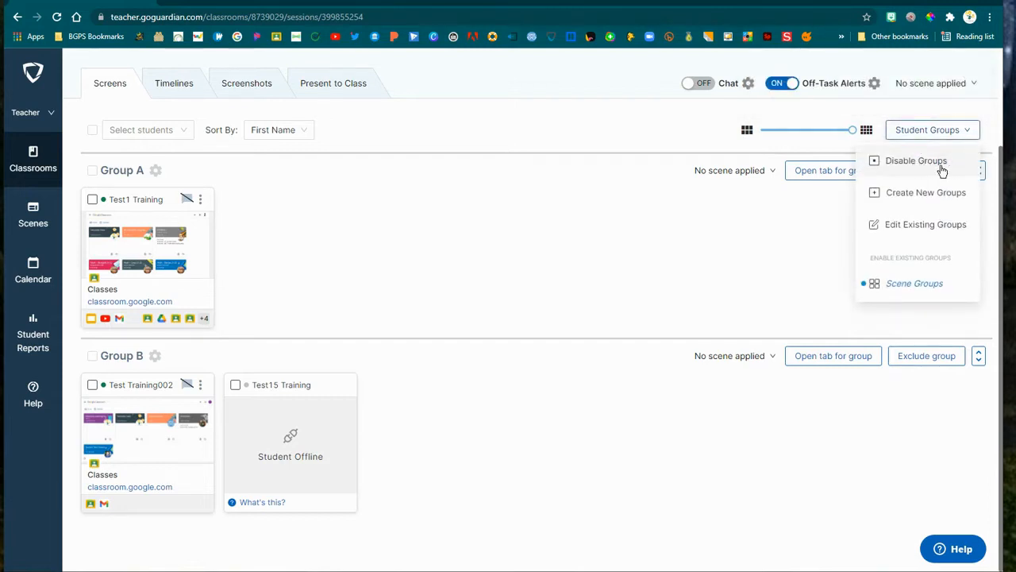
Step: Disable the current student groups and begin creating a new group set
click(916, 160)
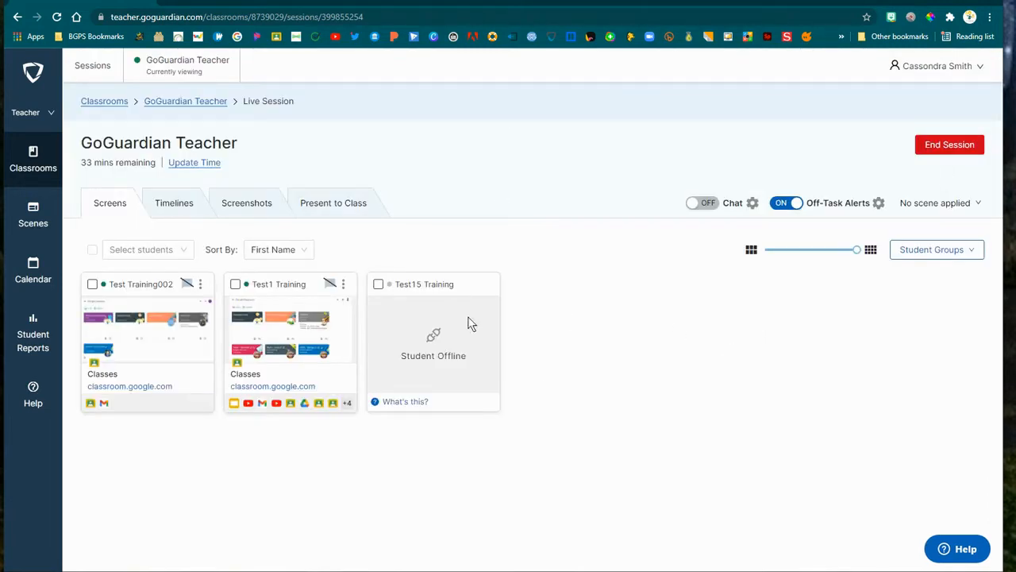
mouse_move(406, 489)
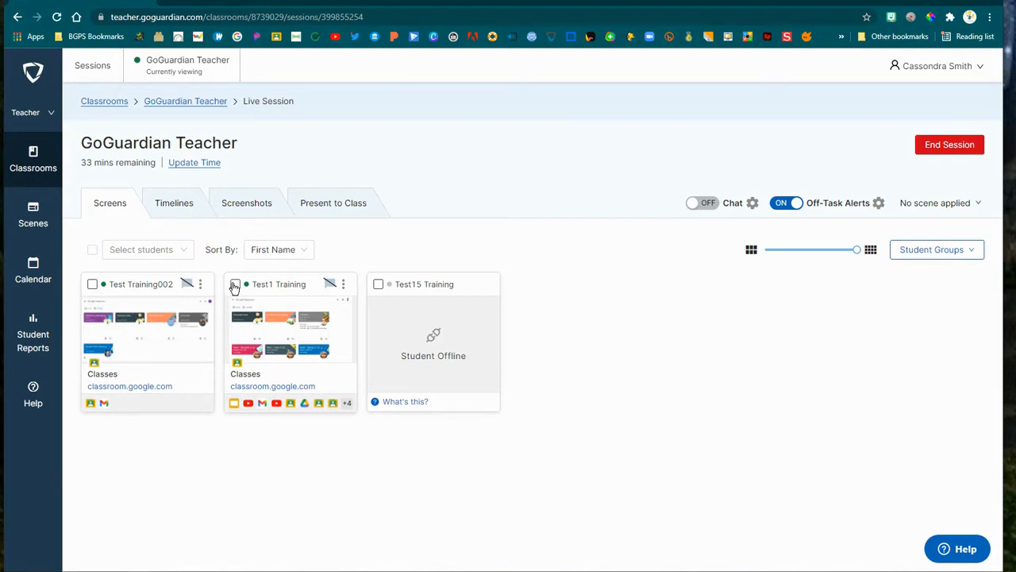
click(935, 249)
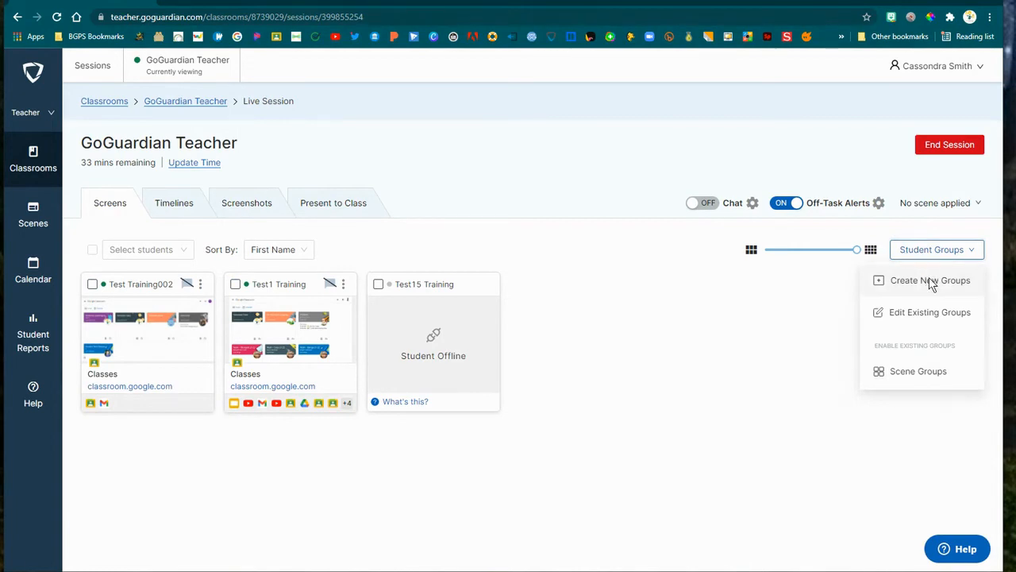
click(931, 279)
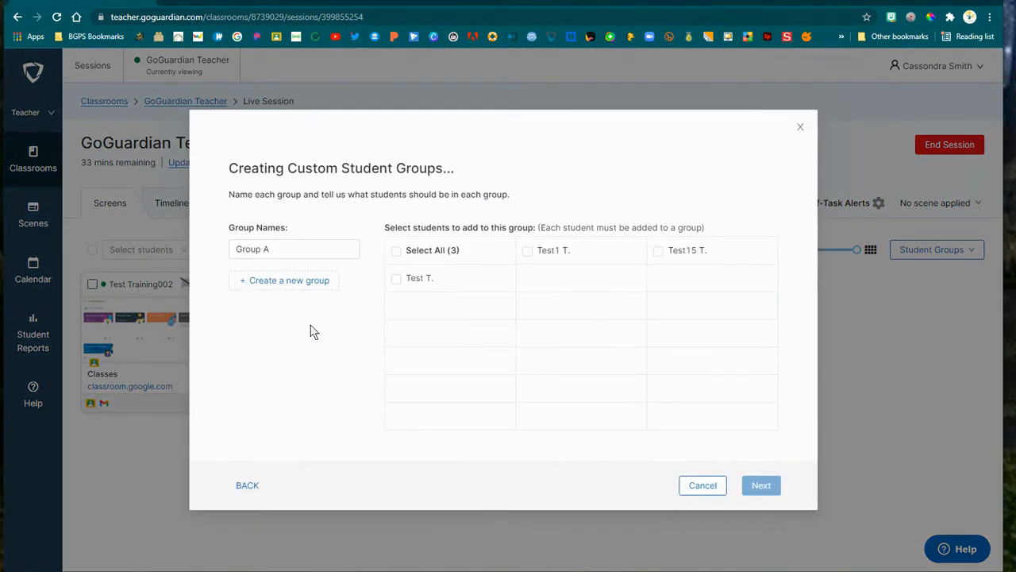
mouse_move(279, 286)
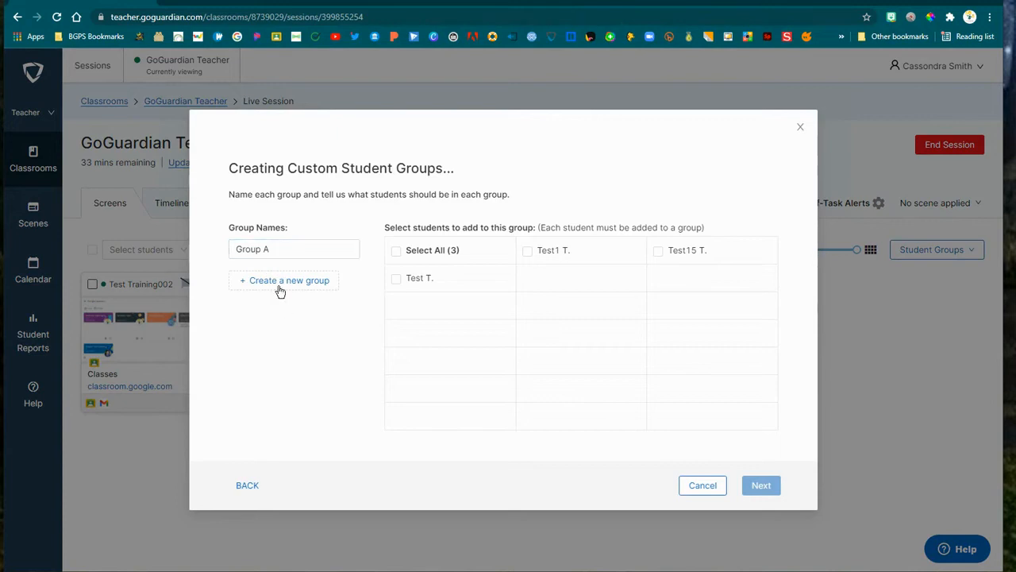
Step: Add Group B, place one student in Group A and the rest in Group B, and continue
click(283, 280)
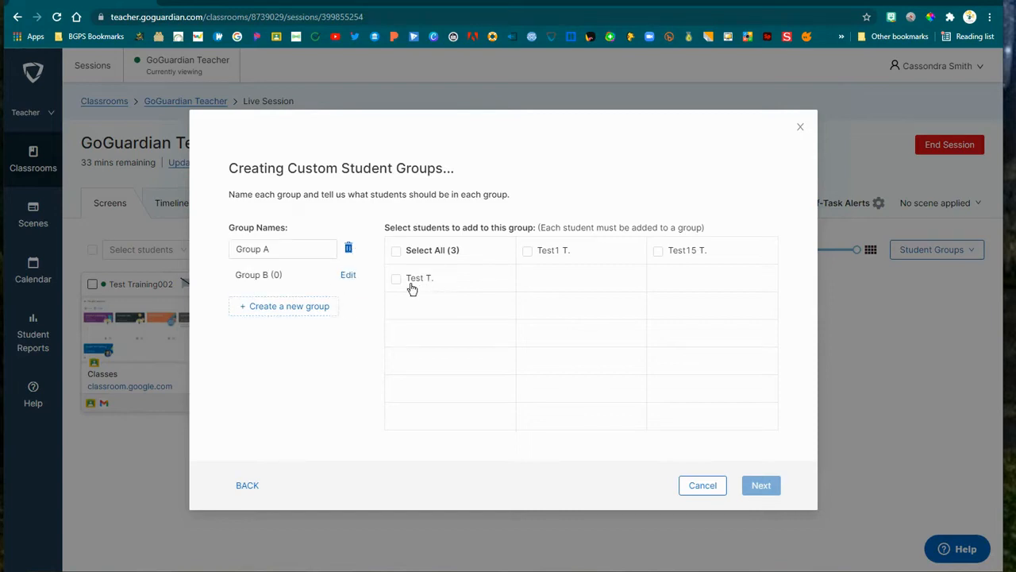
click(397, 278)
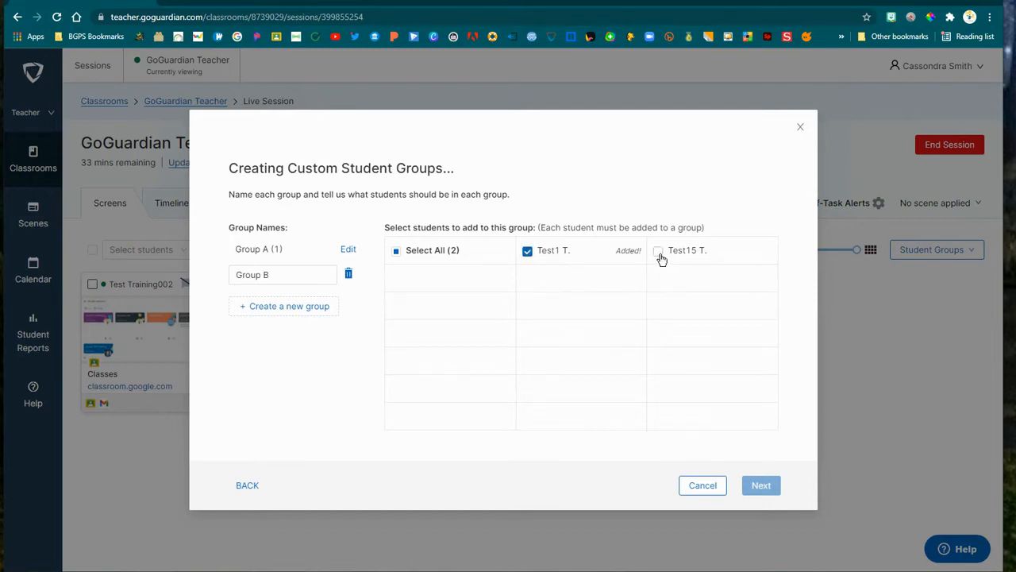
click(658, 251)
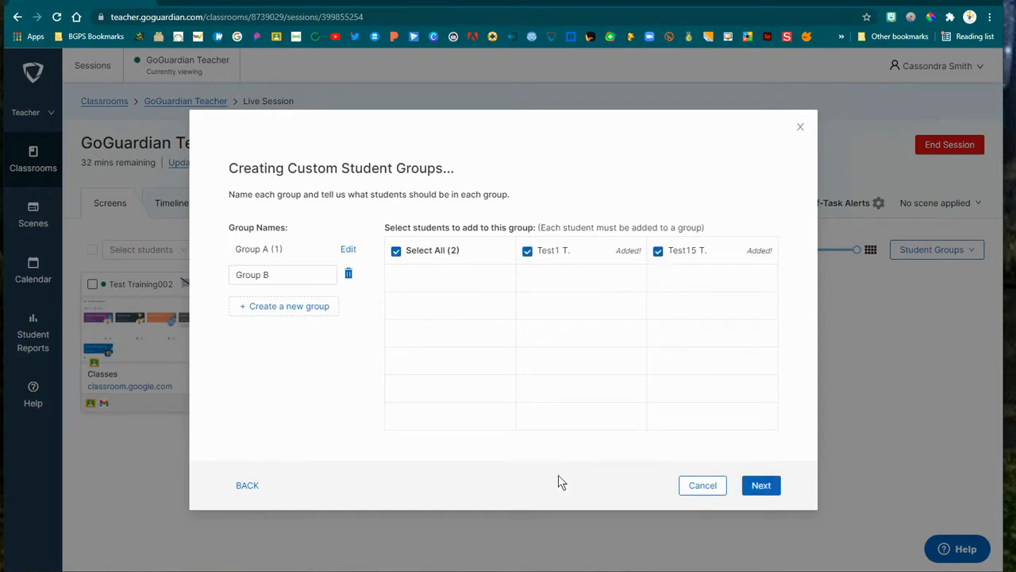
click(760, 486)
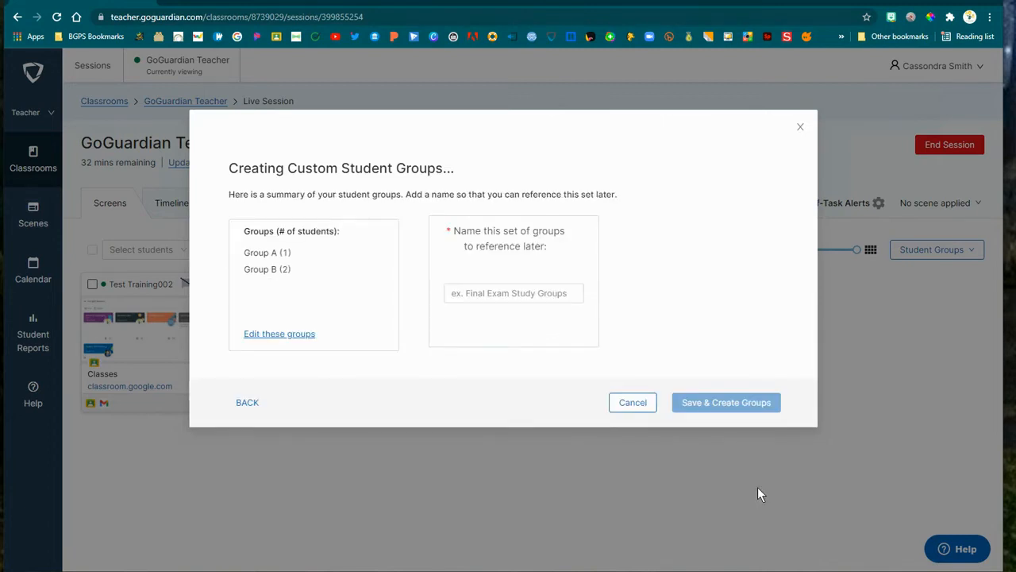
mouse_move(289, 231)
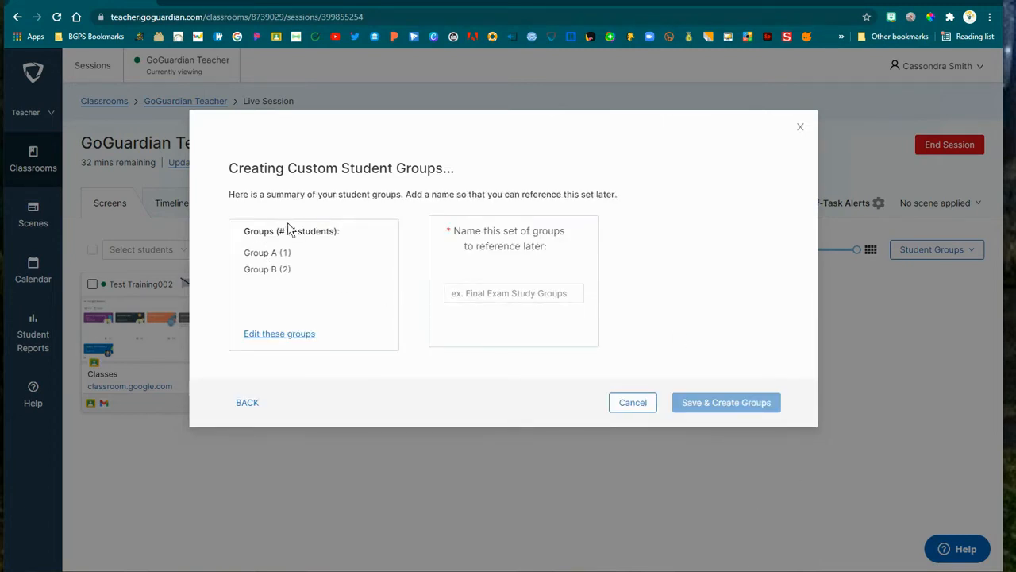
Step: Name the group set 'Study Session' and save it to create the groups
click(515, 292)
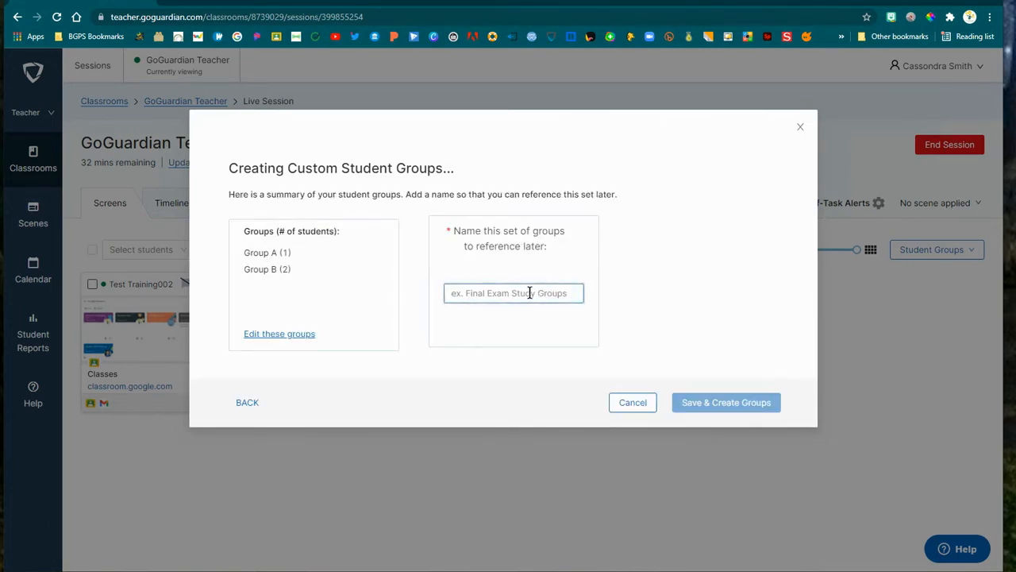
text(Study Sess)
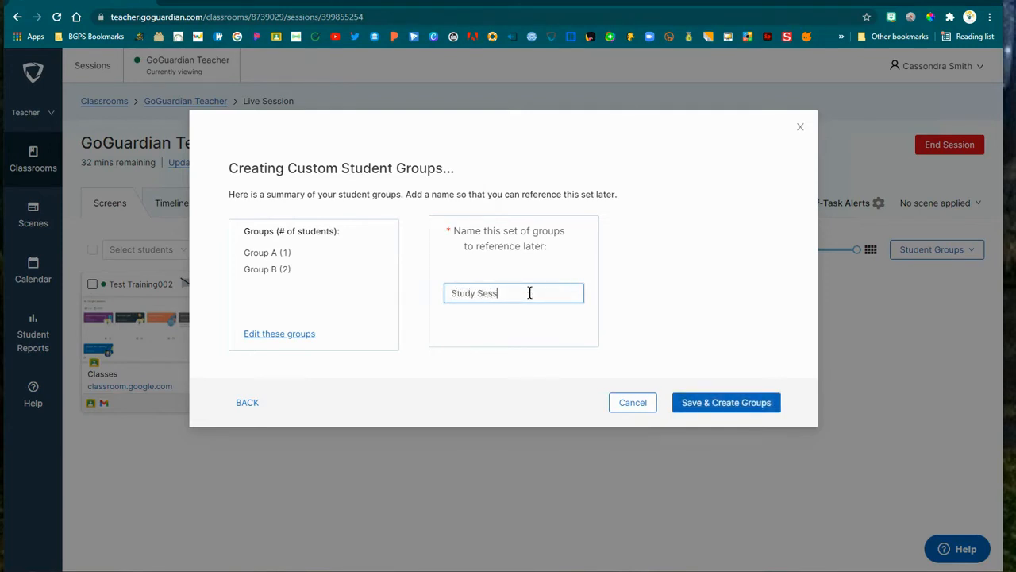
text(ion)
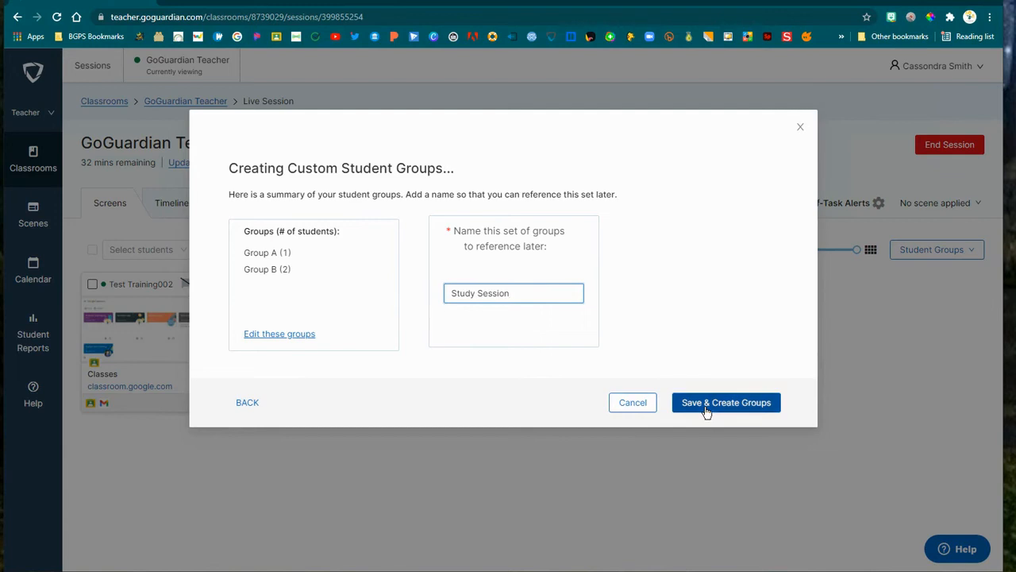
click(724, 401)
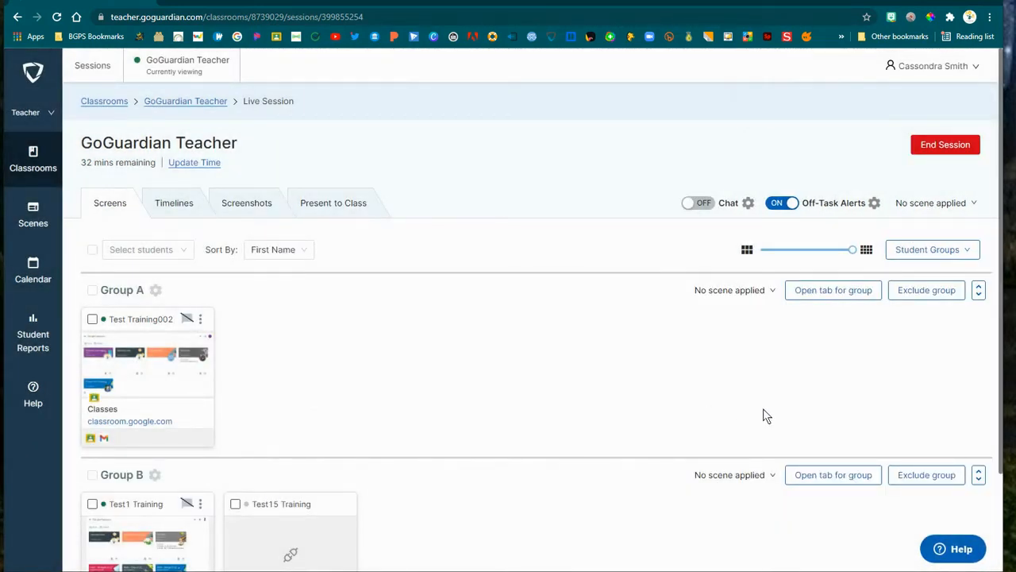
Step: Give Group A the Lexia scene and Group B the No YouTube scene
scroll(down, 3)
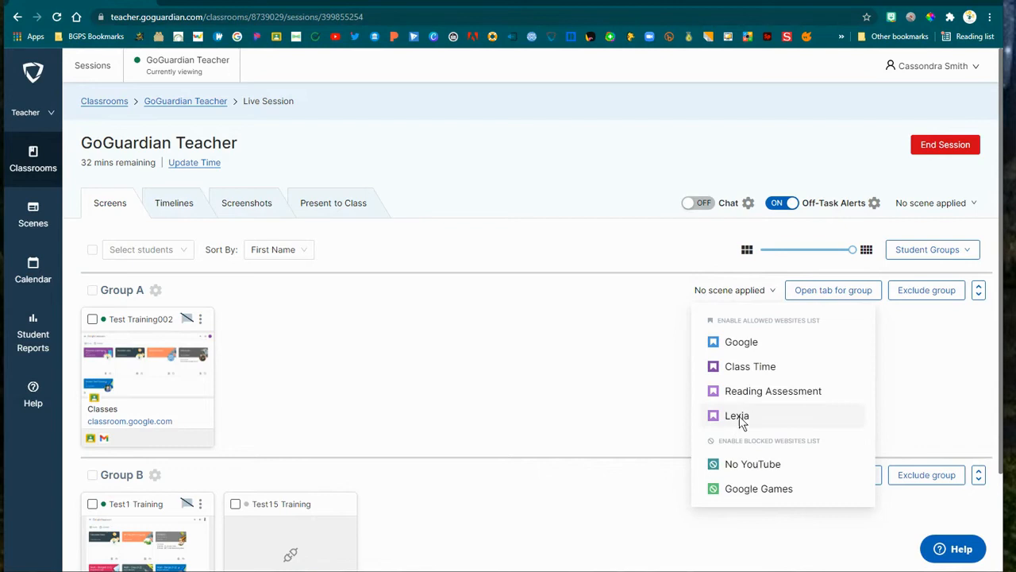
click(737, 417)
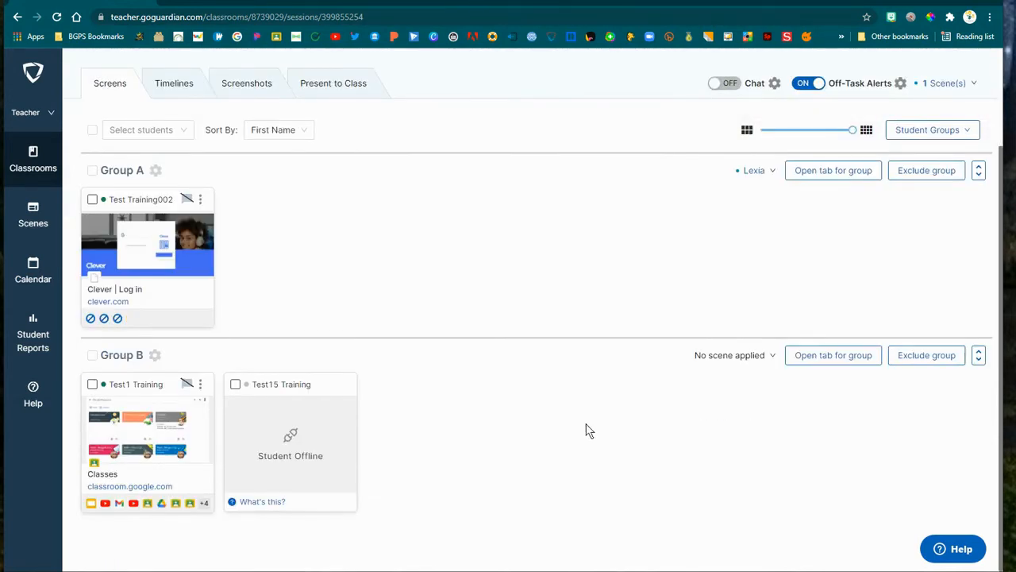
click(756, 170)
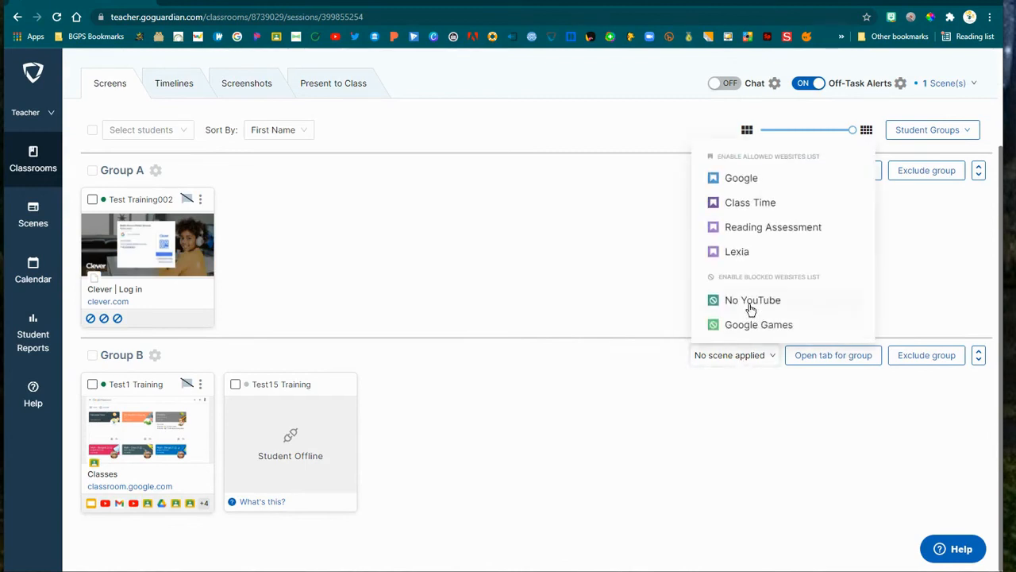
click(737, 251)
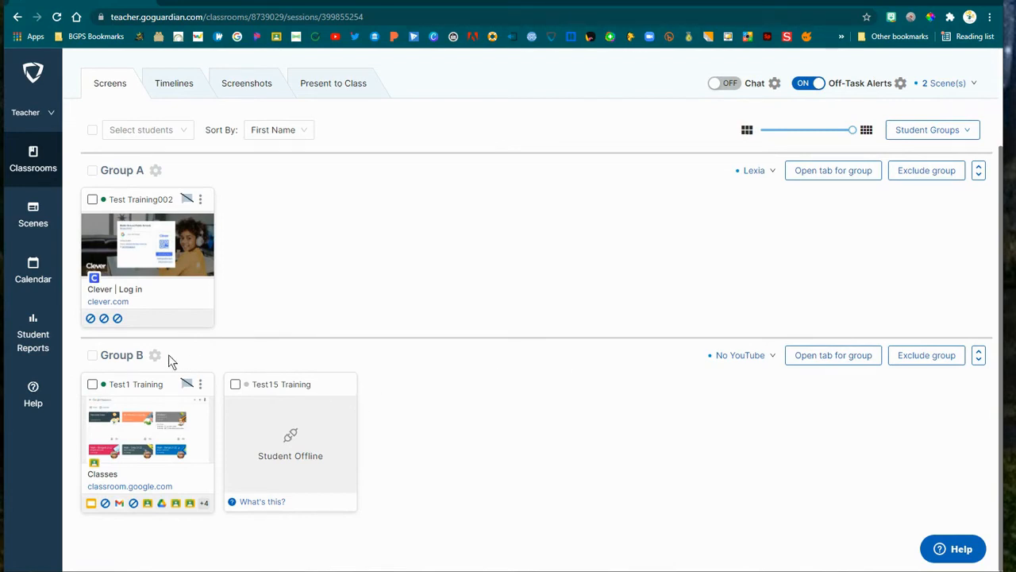
click(155, 356)
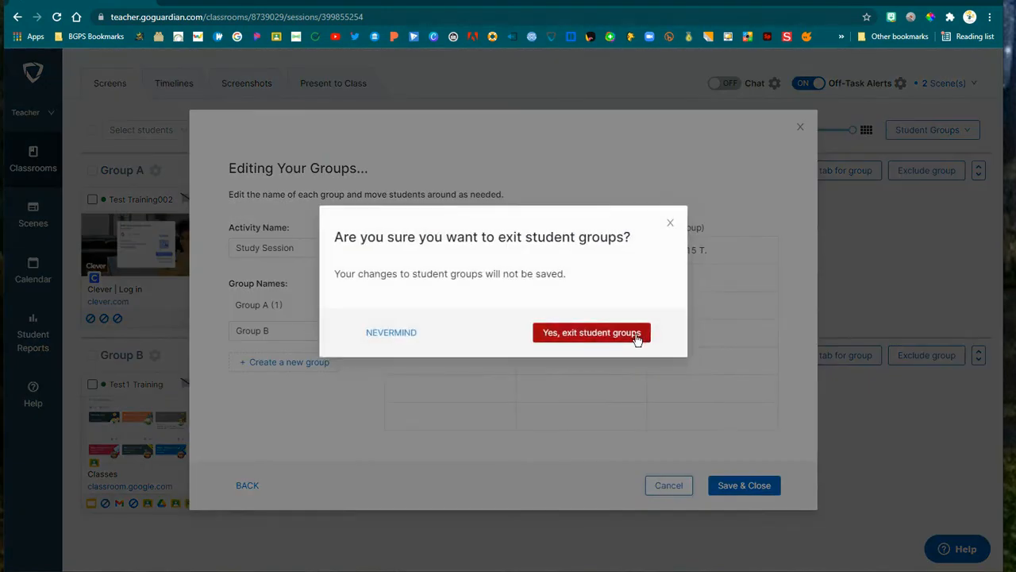
click(591, 332)
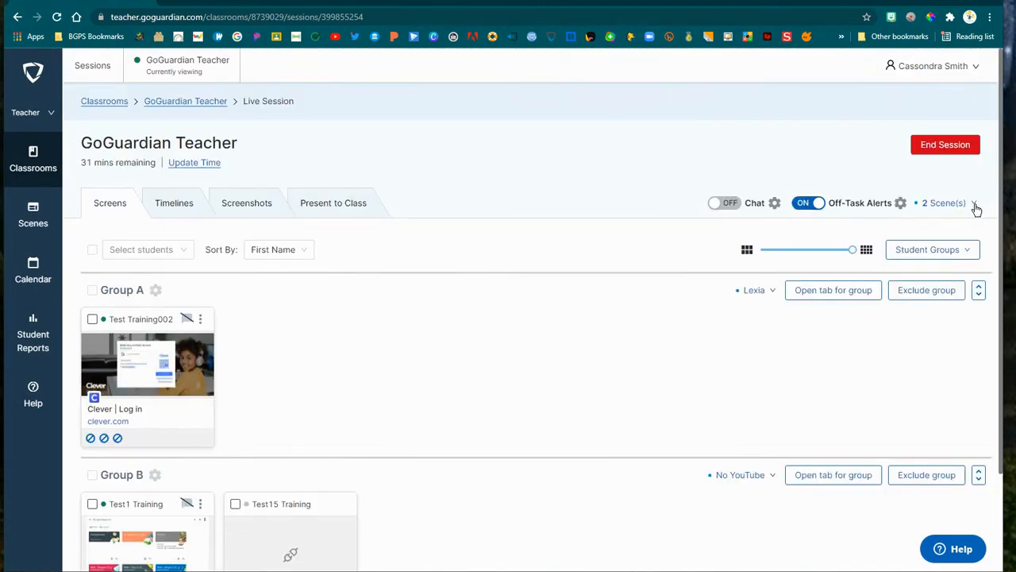
Step: Disable all applied scenes from the 2 Scene(s) summary and close it
click(976, 204)
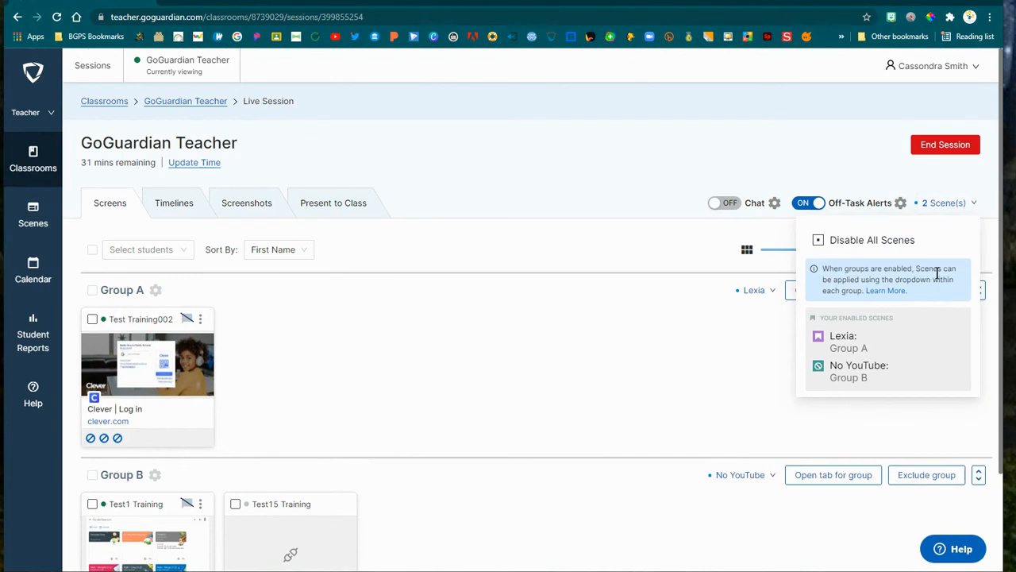
mouse_move(949, 289)
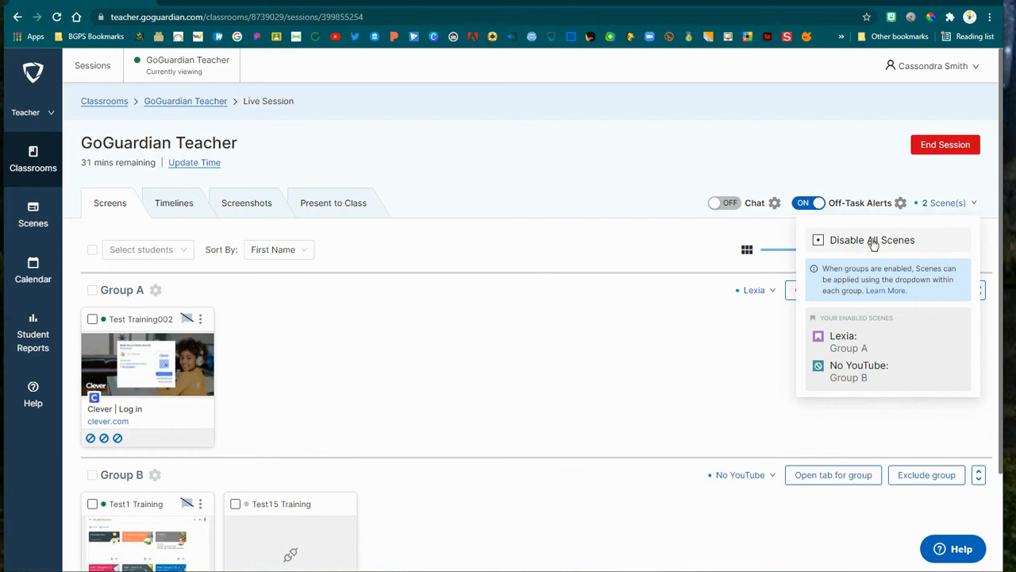
click(872, 240)
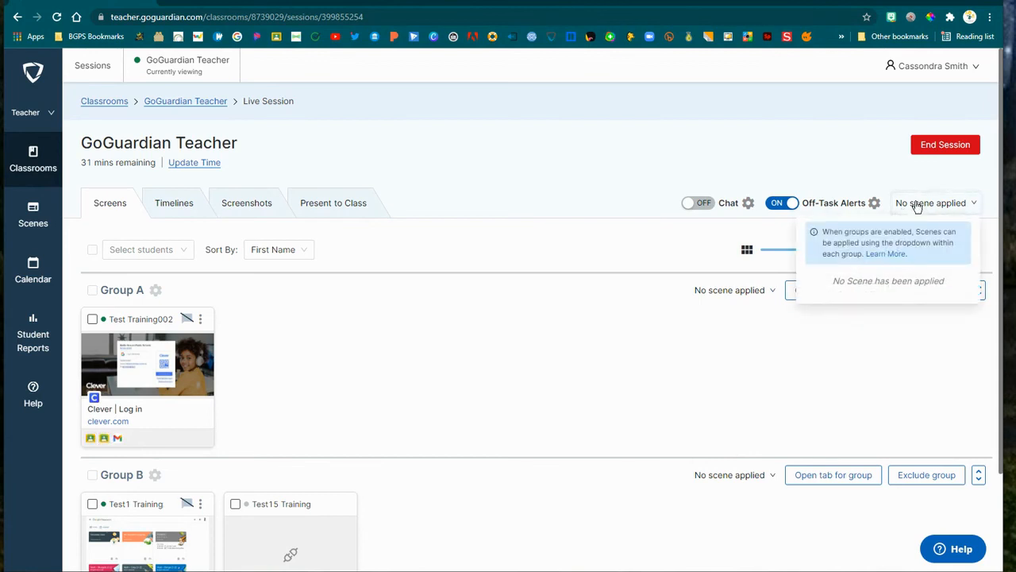
click(729, 289)
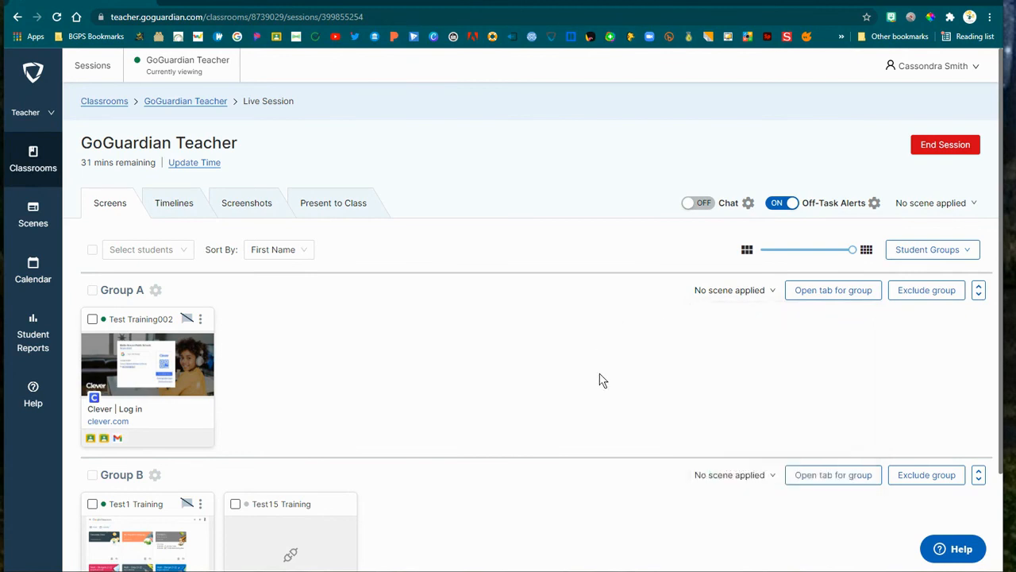
Step: Disable the current grouping and re-apply the saved Study Session group set
scroll(down, 3)
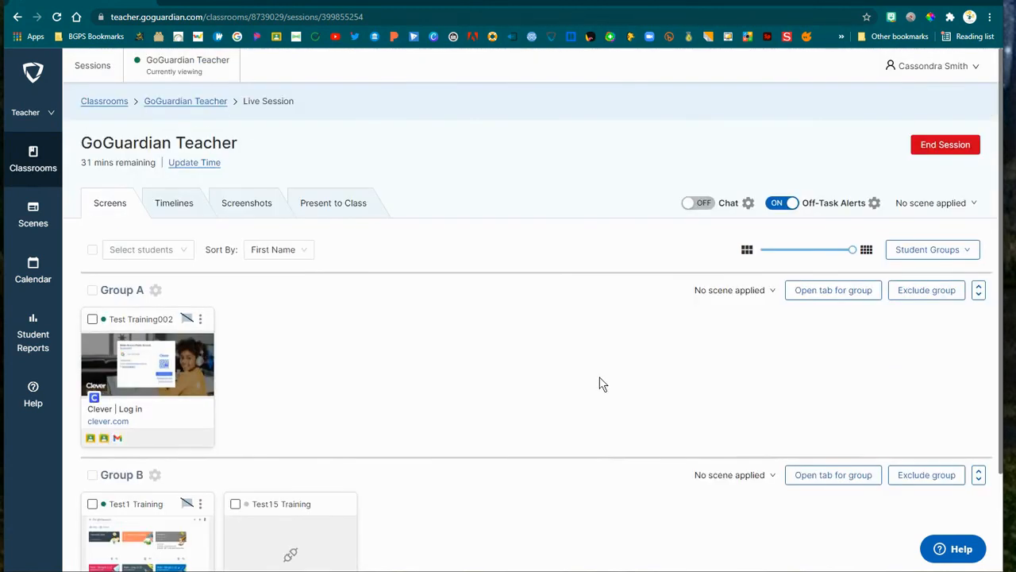
click(933, 250)
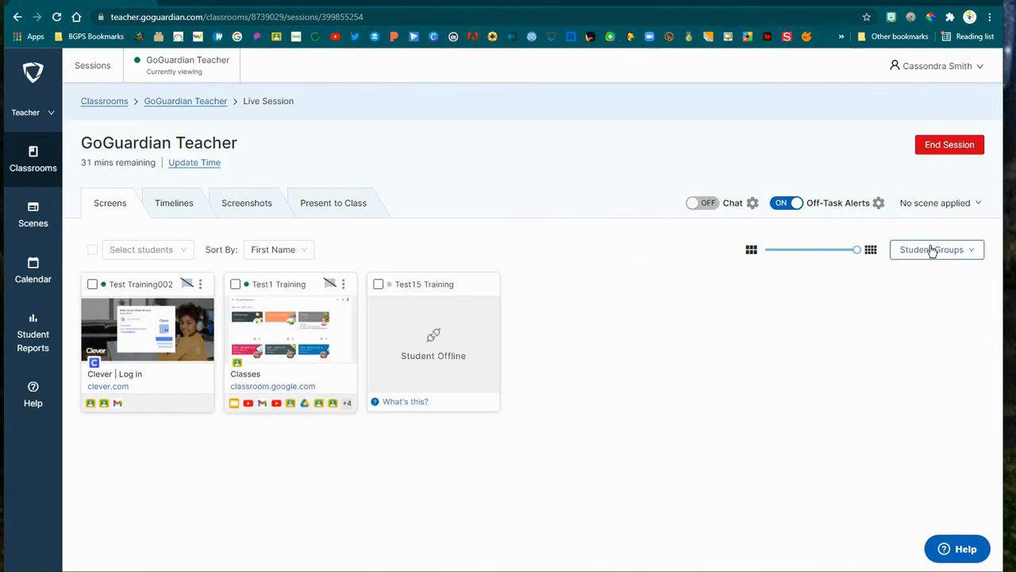
click(937, 249)
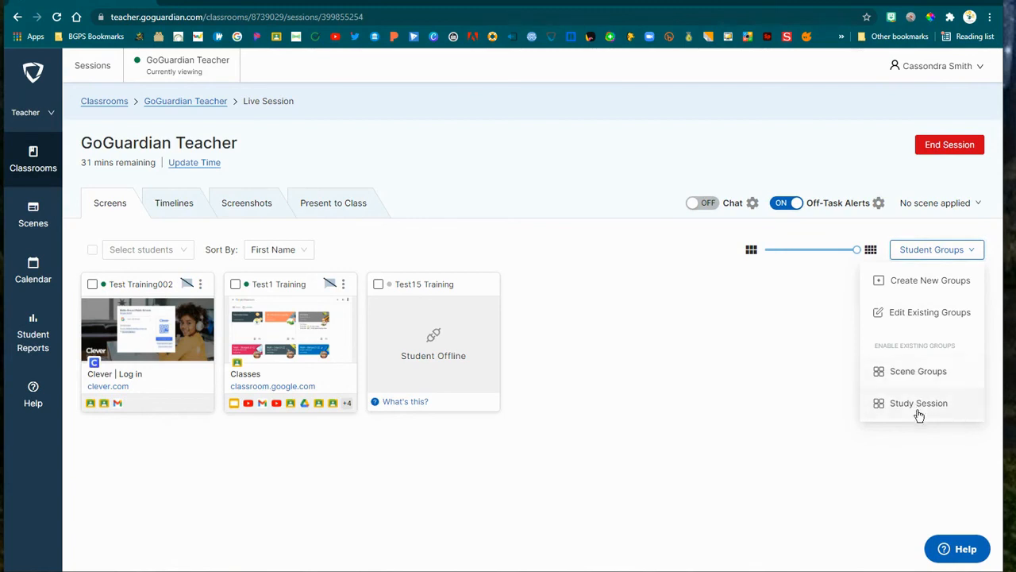
mouse_move(802, 421)
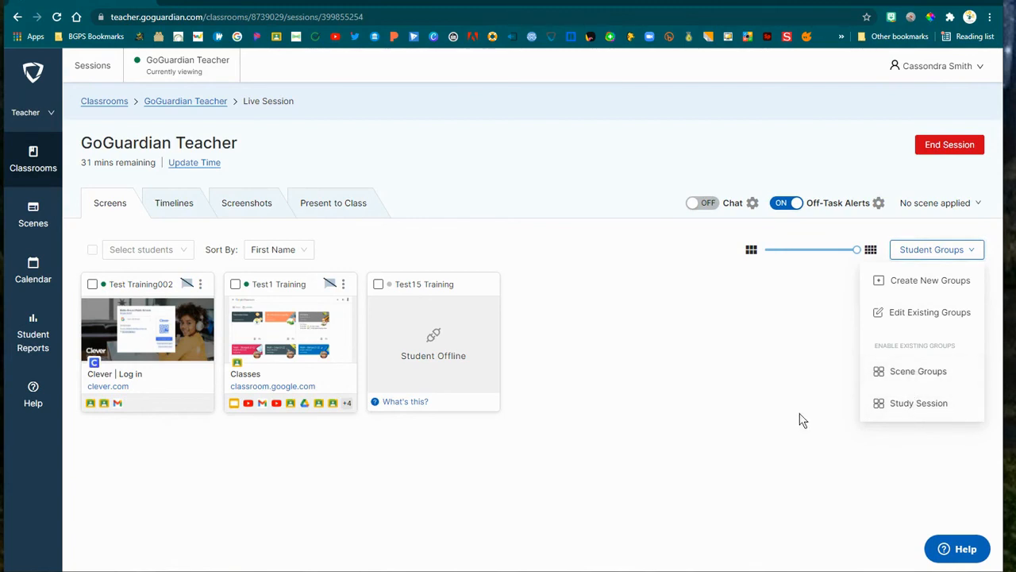
click(918, 372)
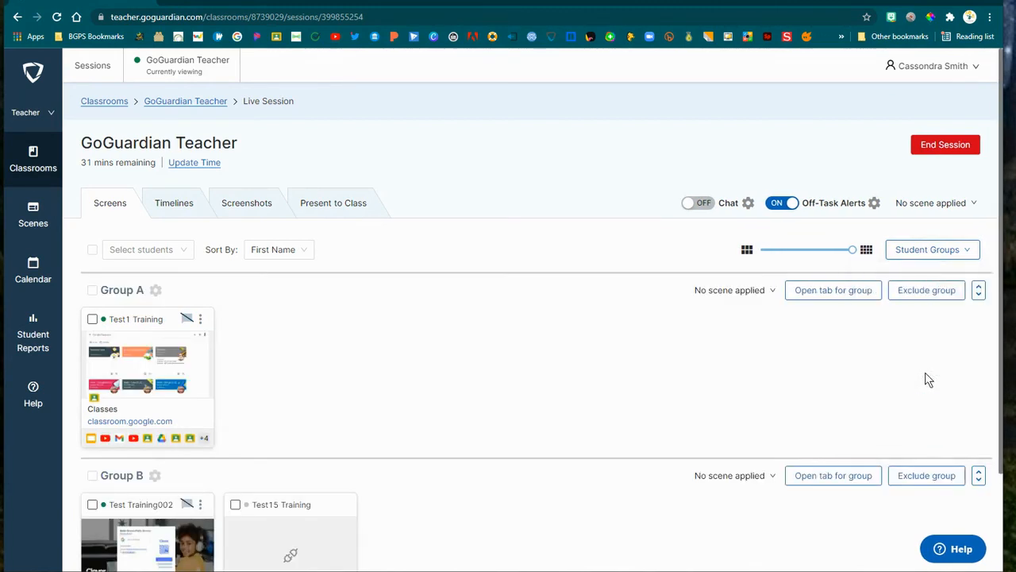